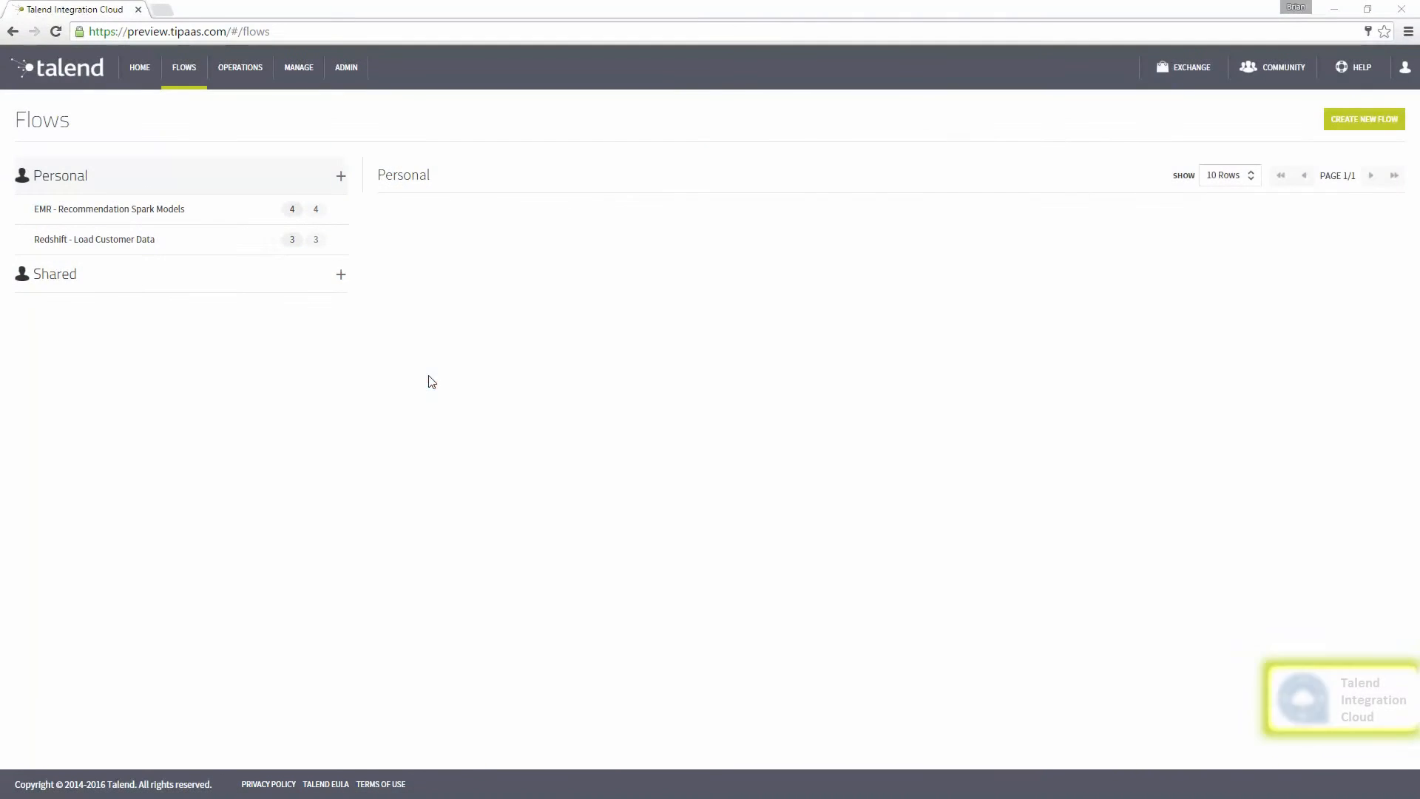
Send the Start EMR Cluster flow live to run now in the Cloud from the EMR folder.
{"action": "left_click", "coordinate": [108, 209]}
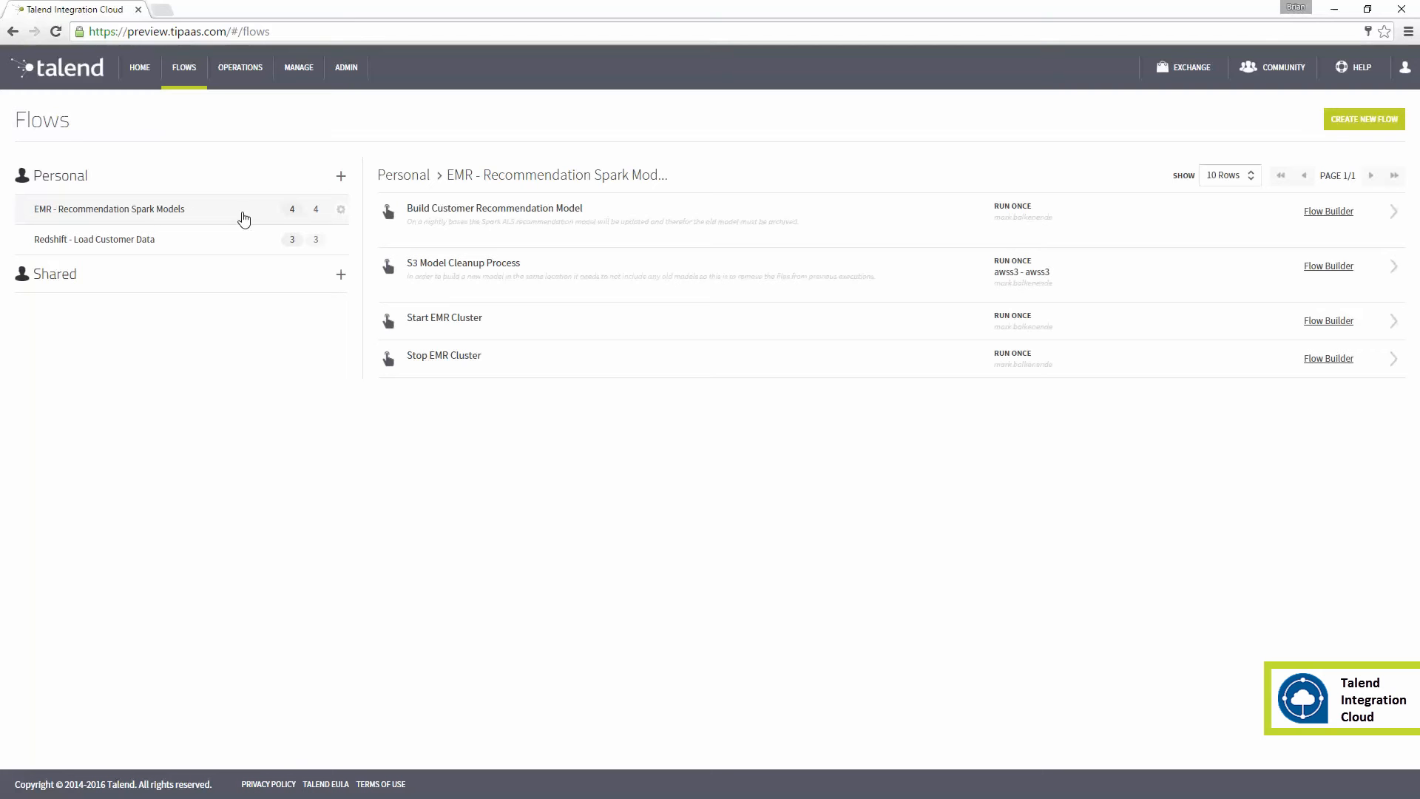
{"action": "mouse_move", "coordinate": [536, 327]}
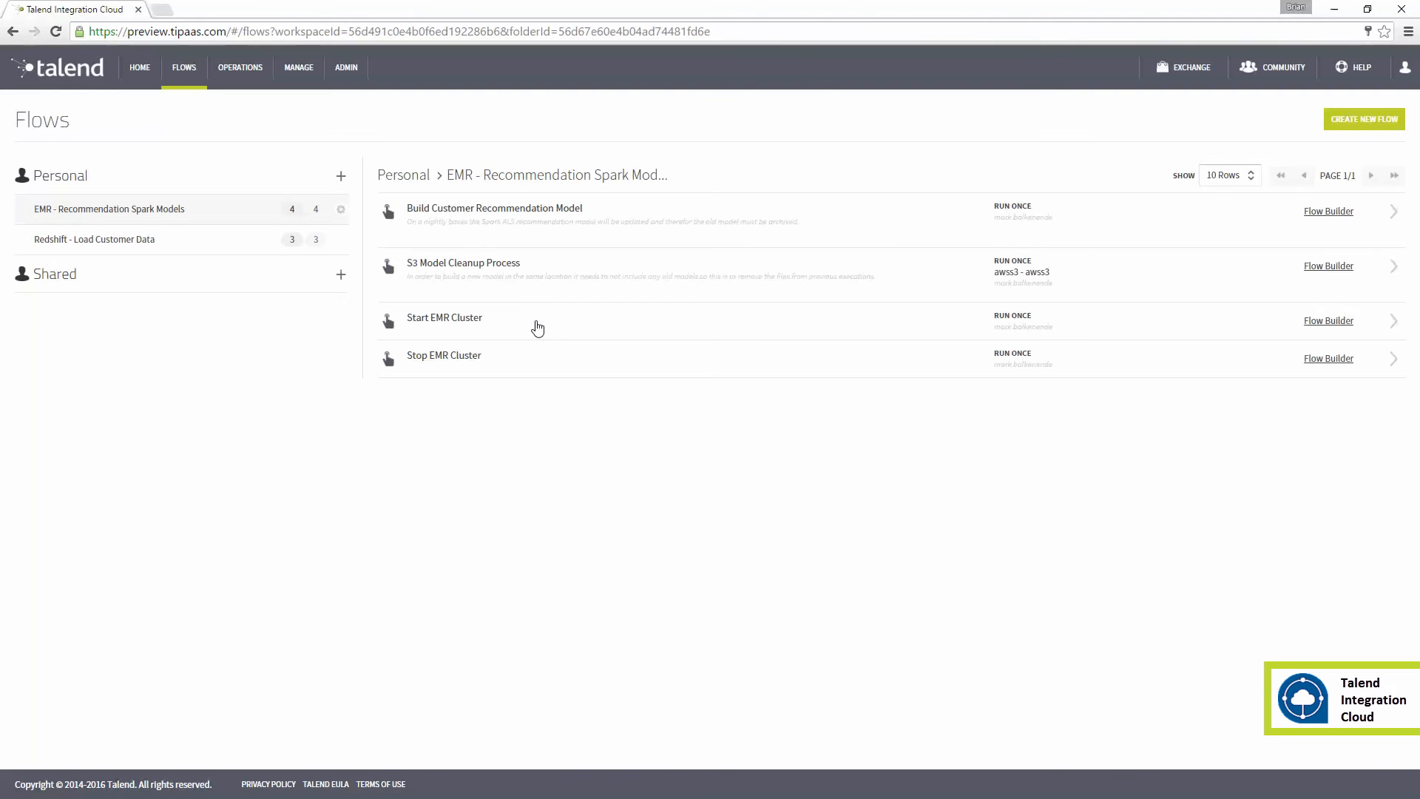
{"action": "left_click", "coordinate": [445, 318]}
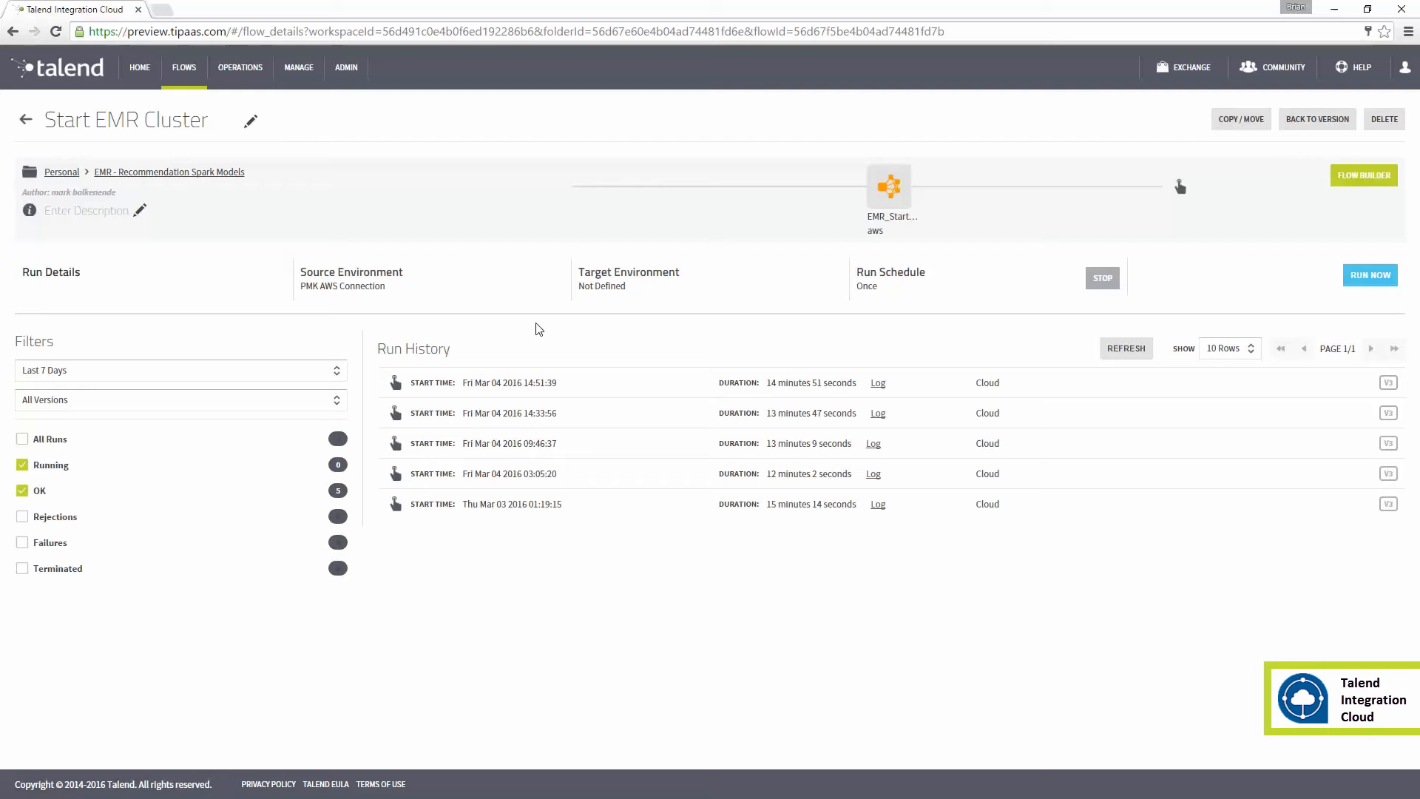
{"action": "left_click", "coordinate": [1362, 175]}
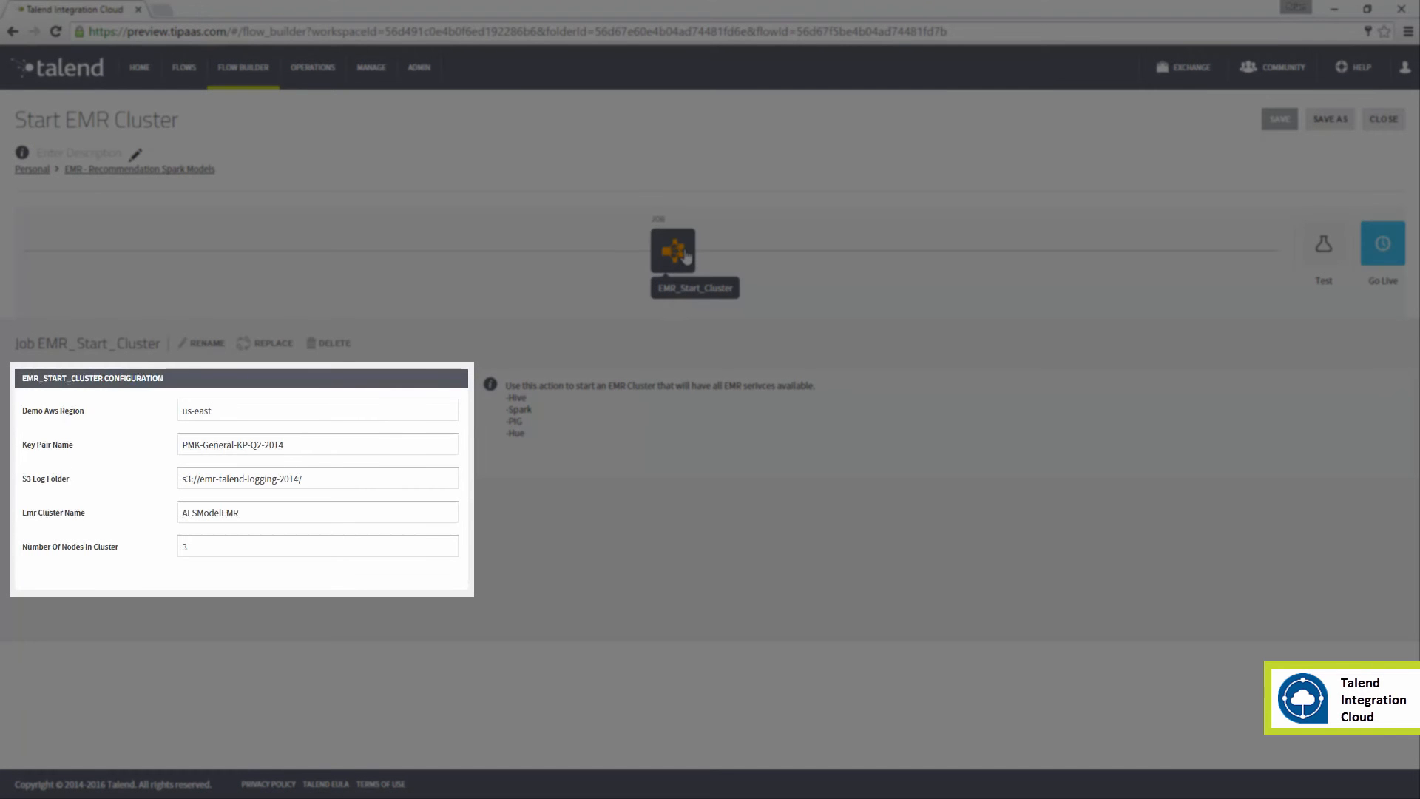
{"action": "mouse_move", "coordinate": [723, 263]}
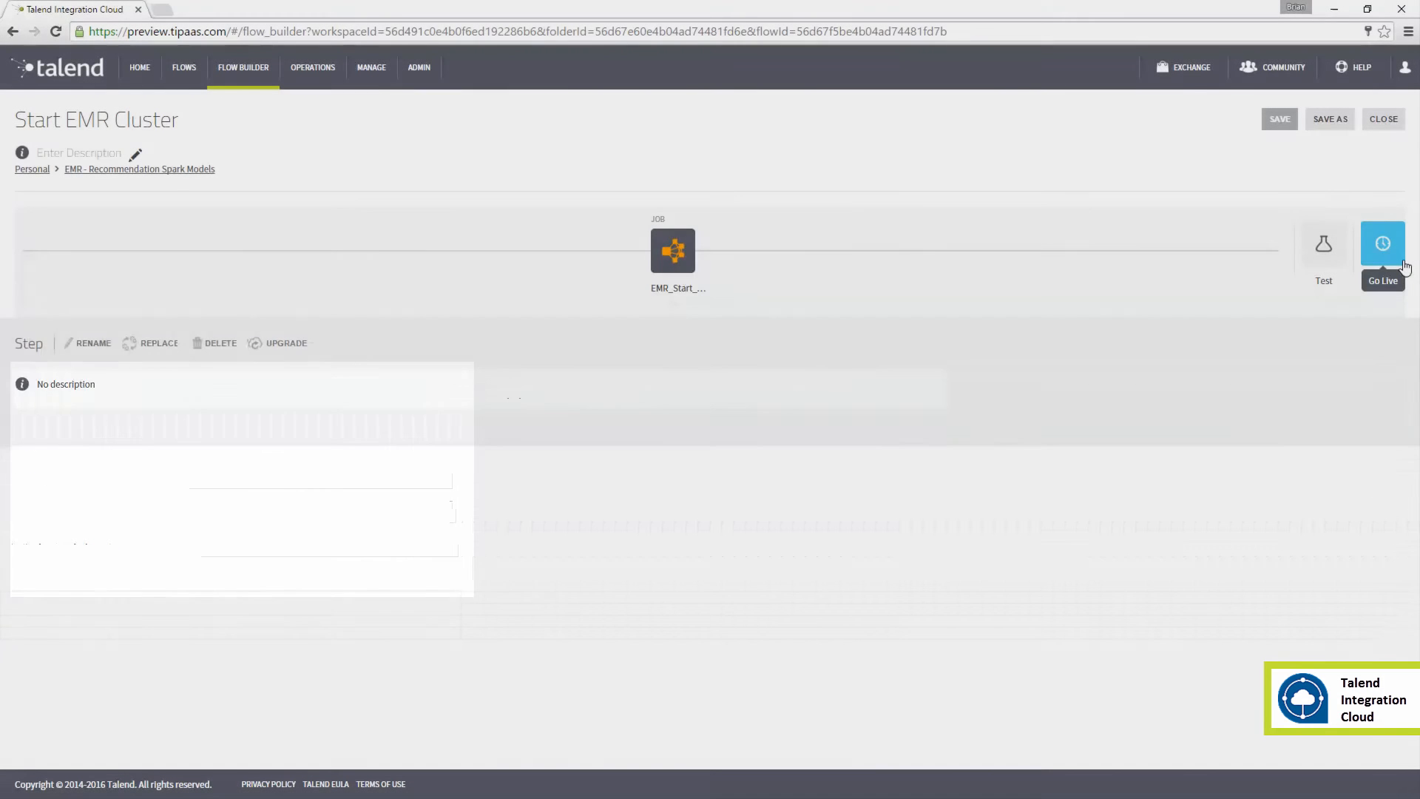
{"action": "left_click", "coordinate": [1382, 243]}
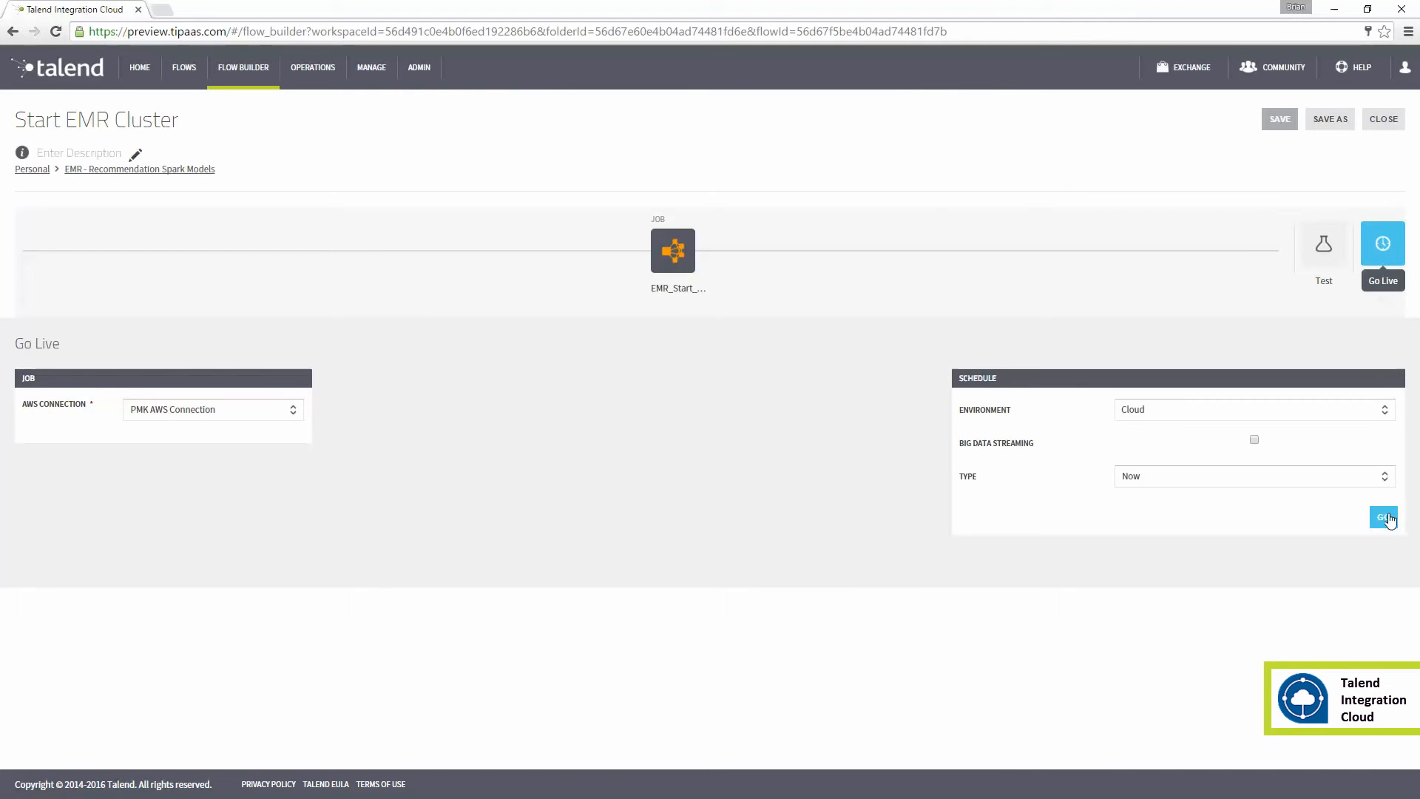
{"action": "left_click", "coordinate": [1381, 517]}
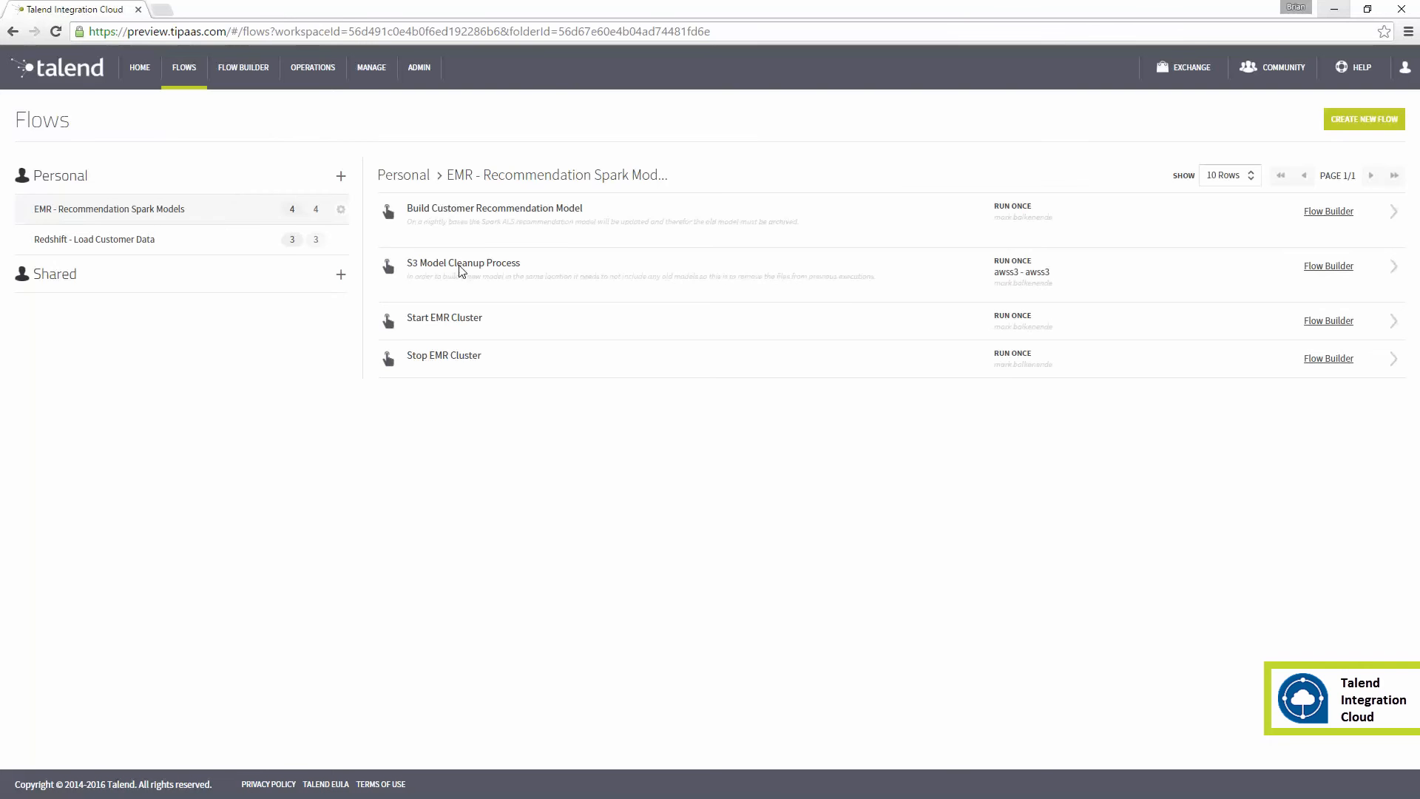
Send the S3 Model Cleanup Process flow live to run now in the Cloud.
{"action": "left_click", "coordinate": [463, 263]}
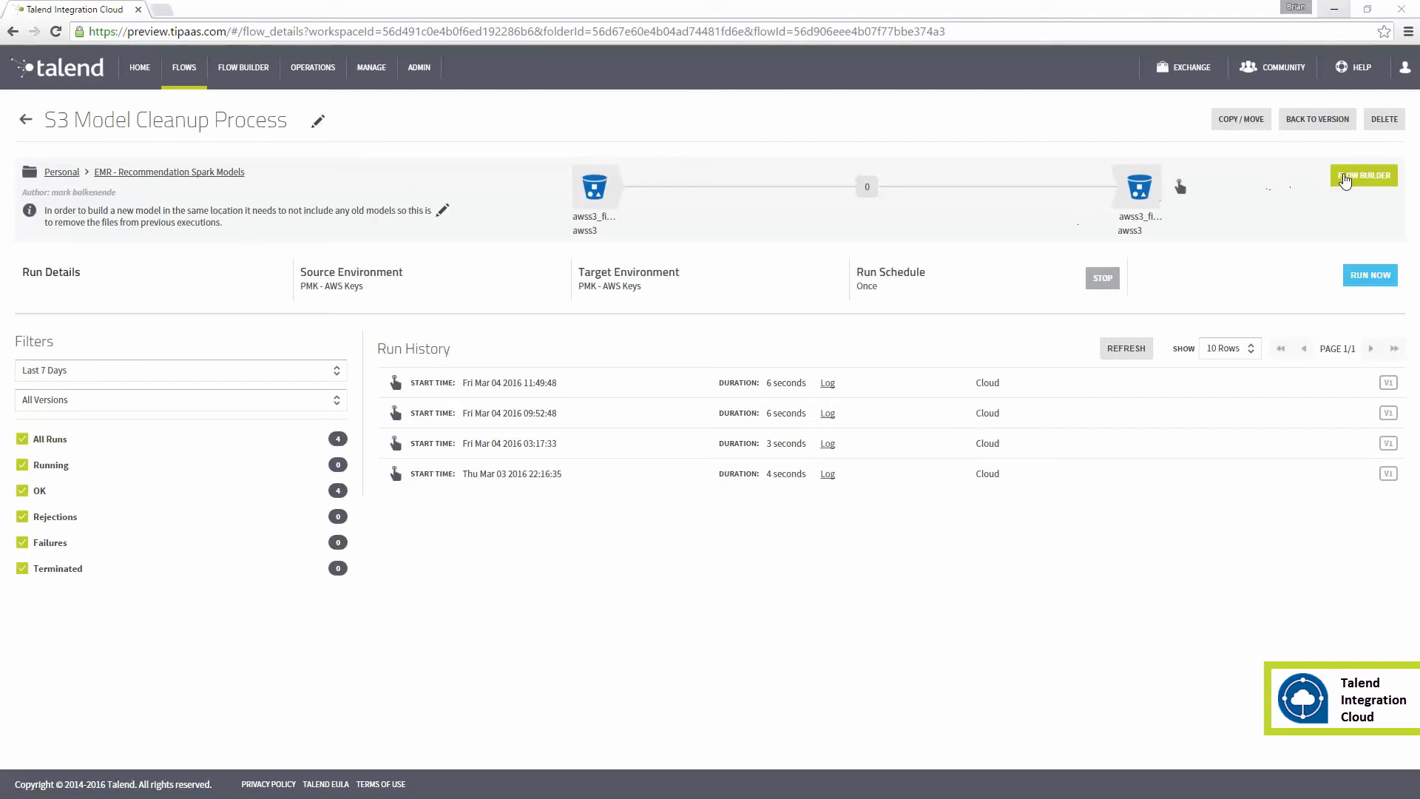
{"action": "left_click", "coordinate": [1362, 176]}
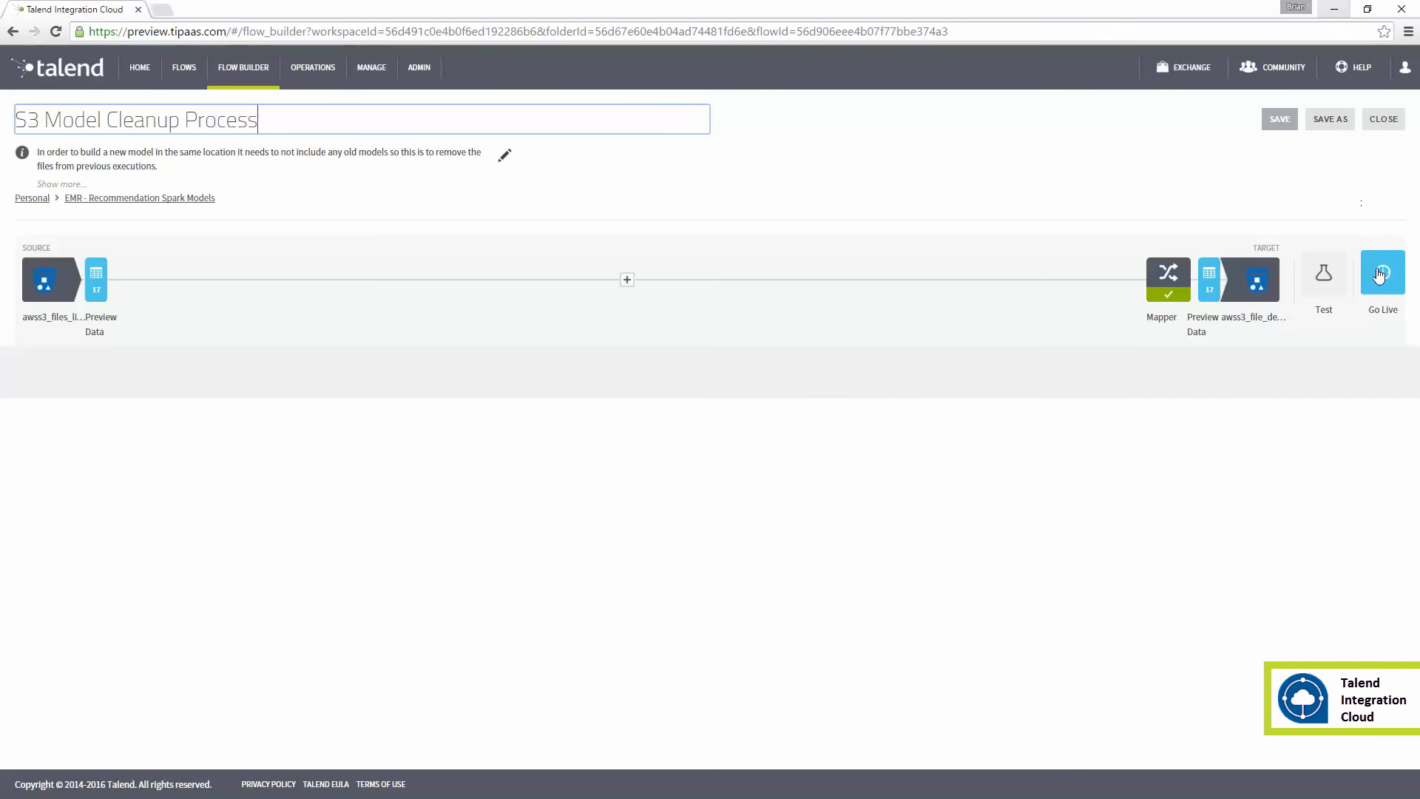
{"action": "left_click", "coordinate": [1382, 272]}
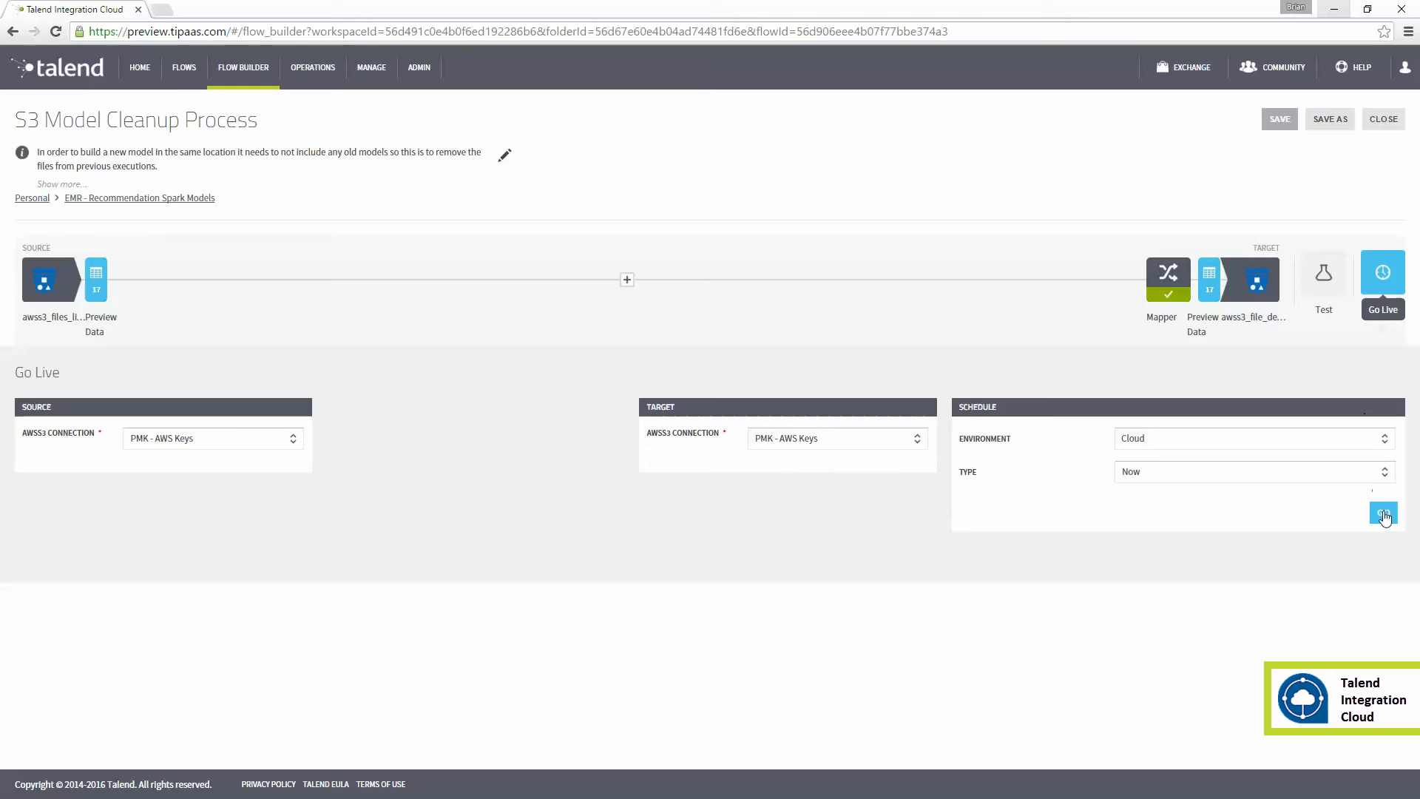
{"action": "left_click", "coordinate": [1383, 515]}
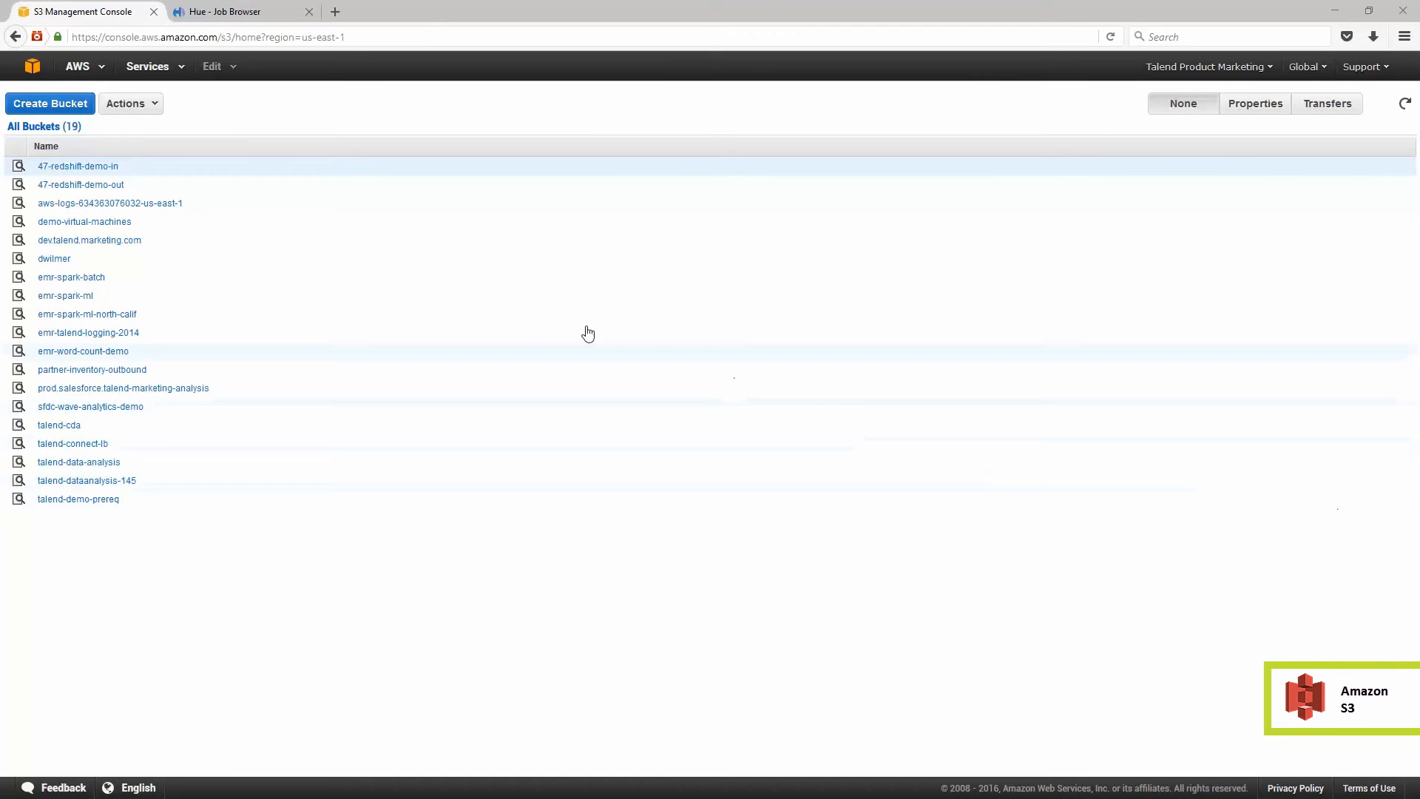
Browse into the 47-redshift-demo-in bucket's AllEvents folder in the S3 console.
{"action": "left_click", "coordinate": [77, 166]}
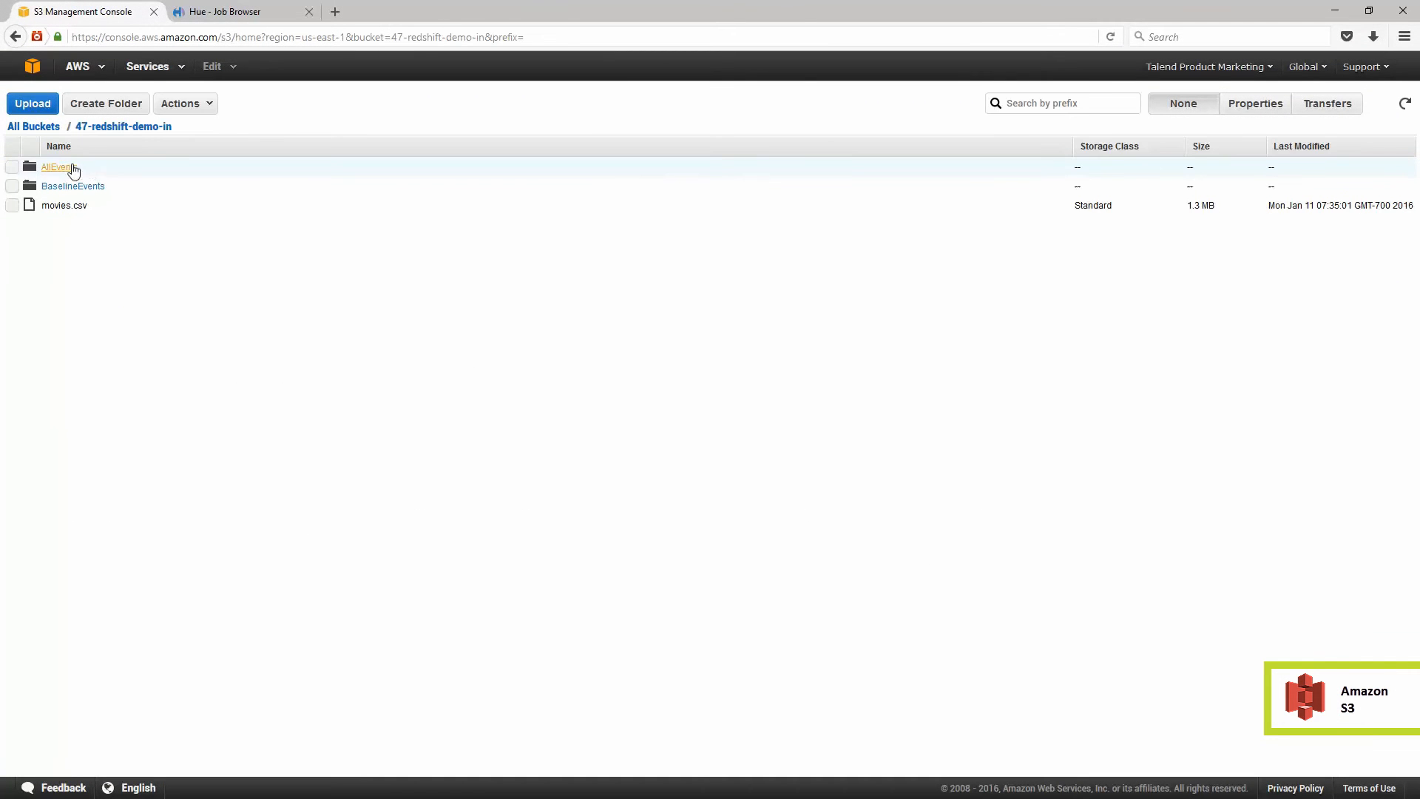
{"action": "left_click", "coordinate": [58, 167]}
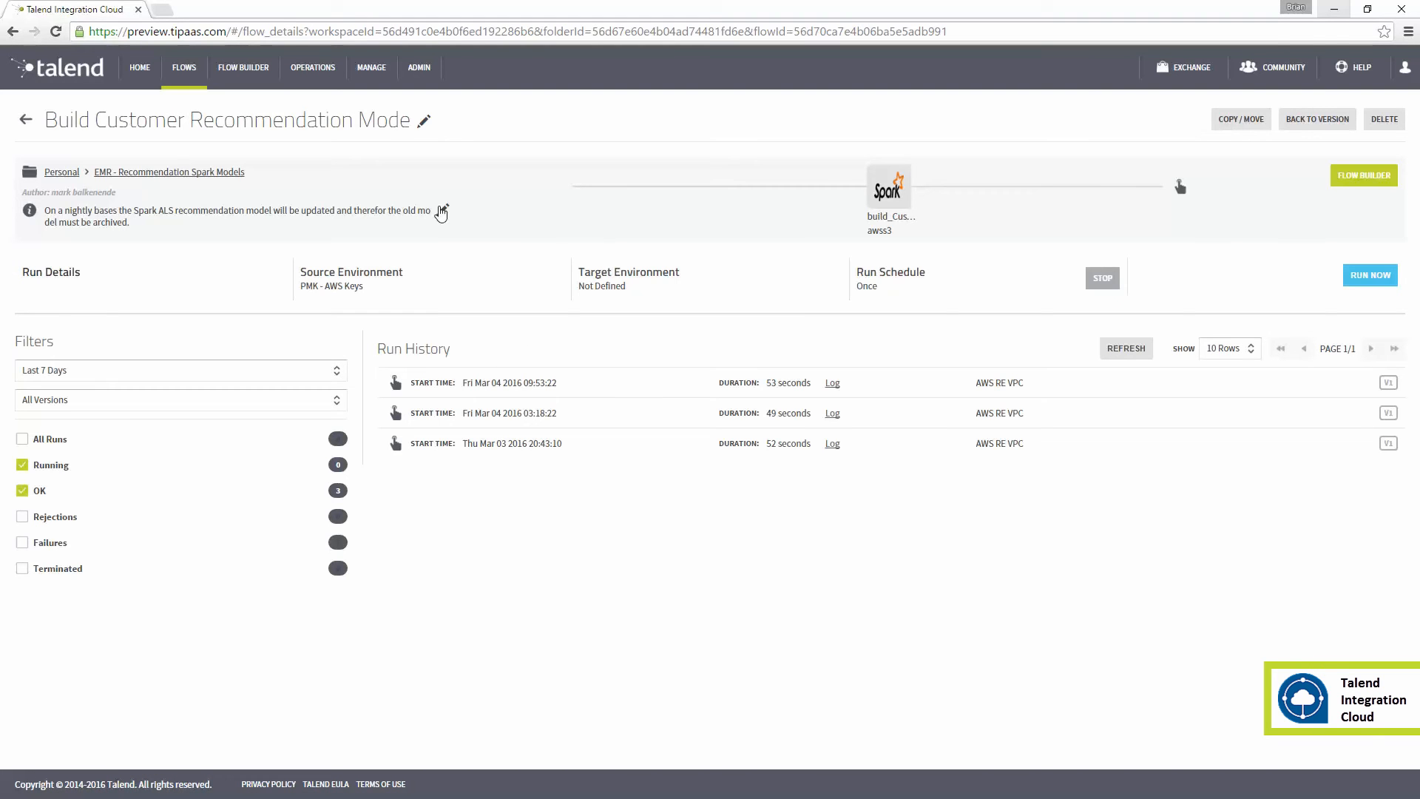
{"action": "mouse_move", "coordinate": [1362, 175]}
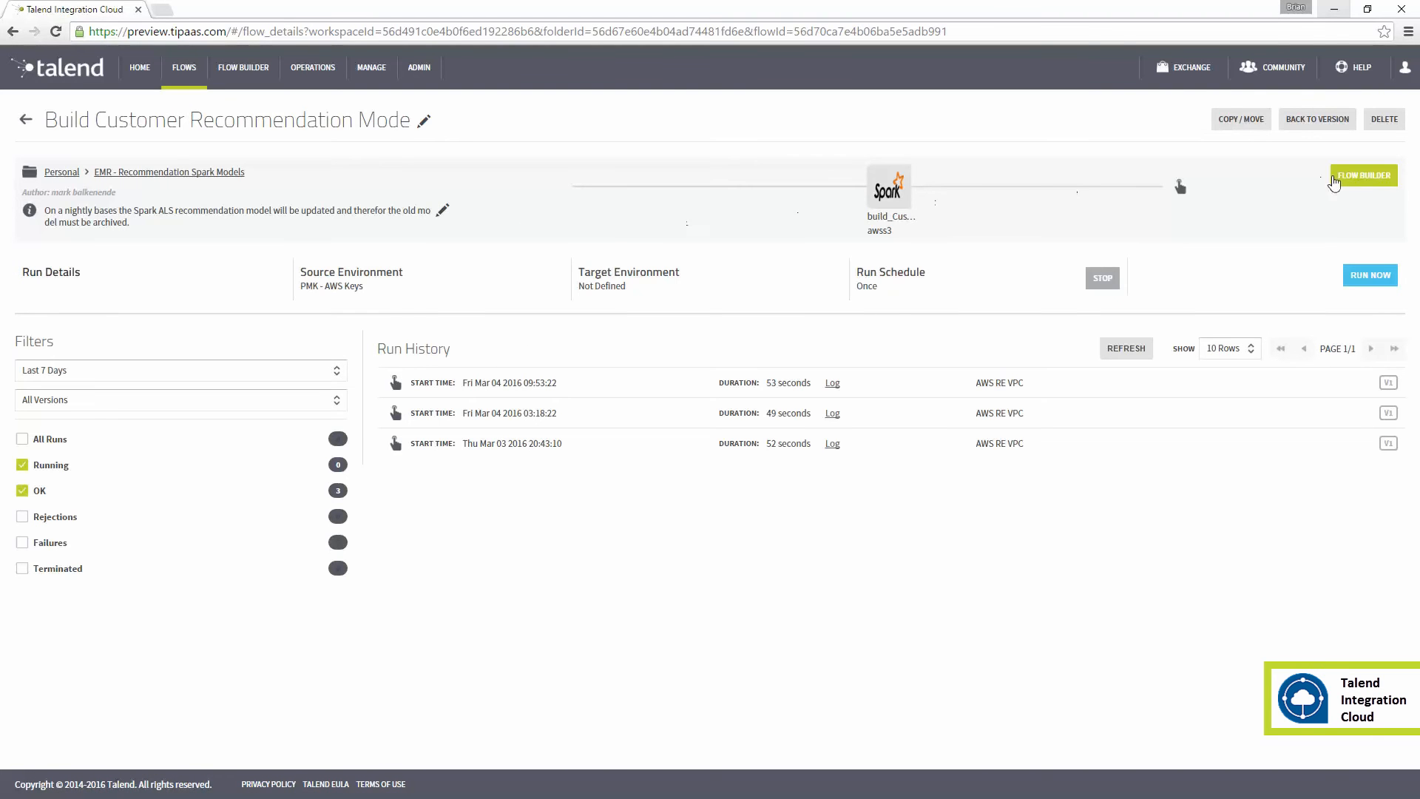
Review the Build Customer Recommendation Model Spark job's EMR host and bucket settings in the builder.
{"action": "left_click", "coordinate": [1362, 175]}
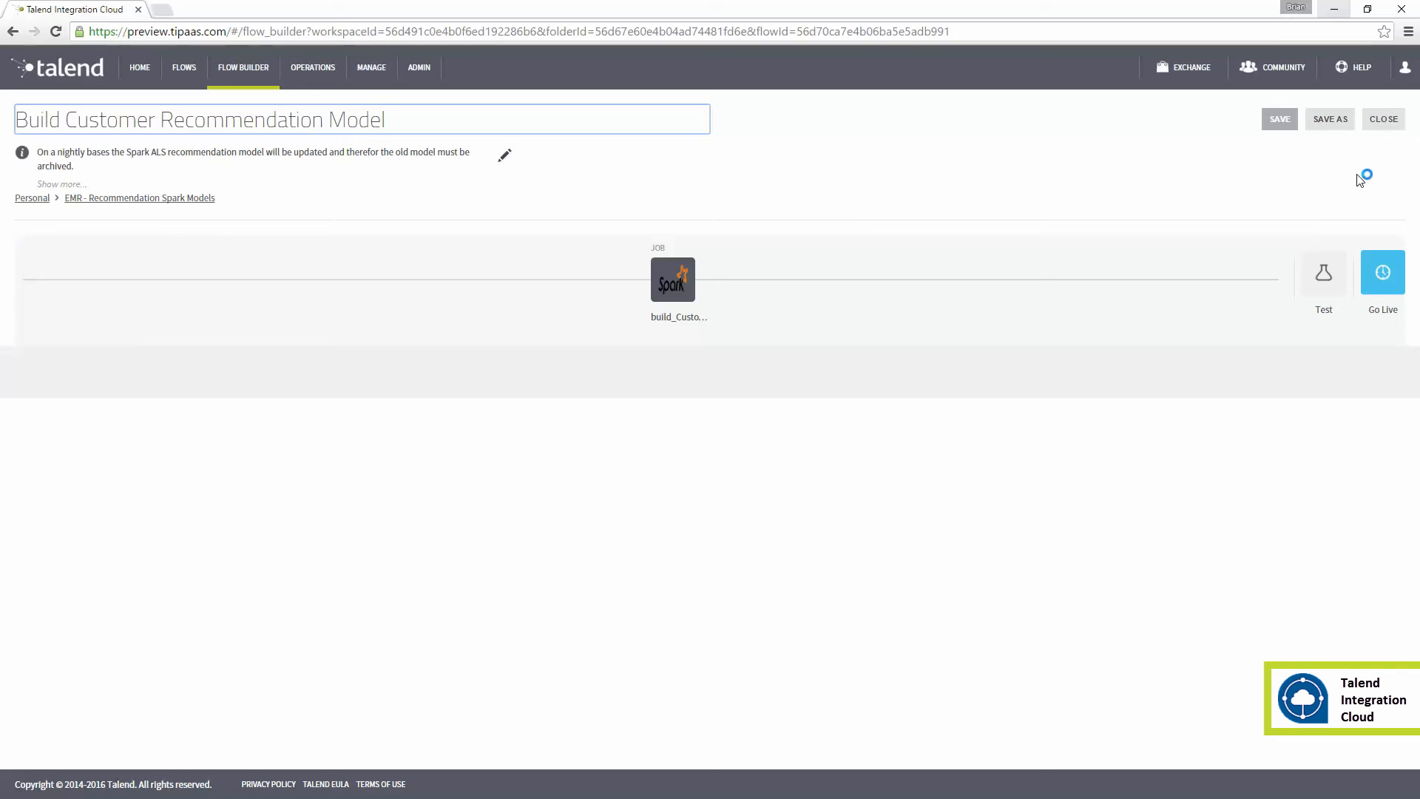
{"action": "mouse_move", "coordinate": [716, 283]}
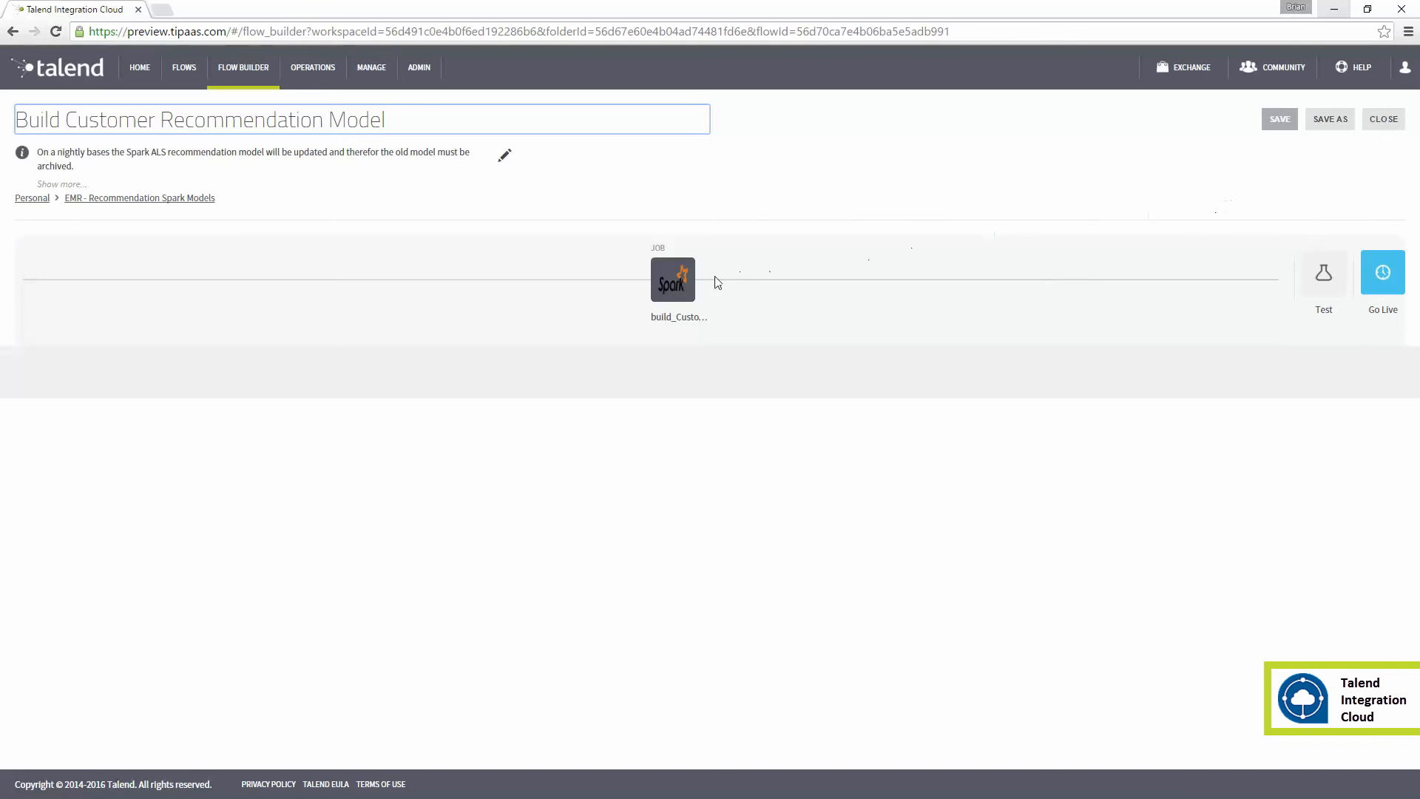
{"action": "left_click", "coordinate": [673, 279]}
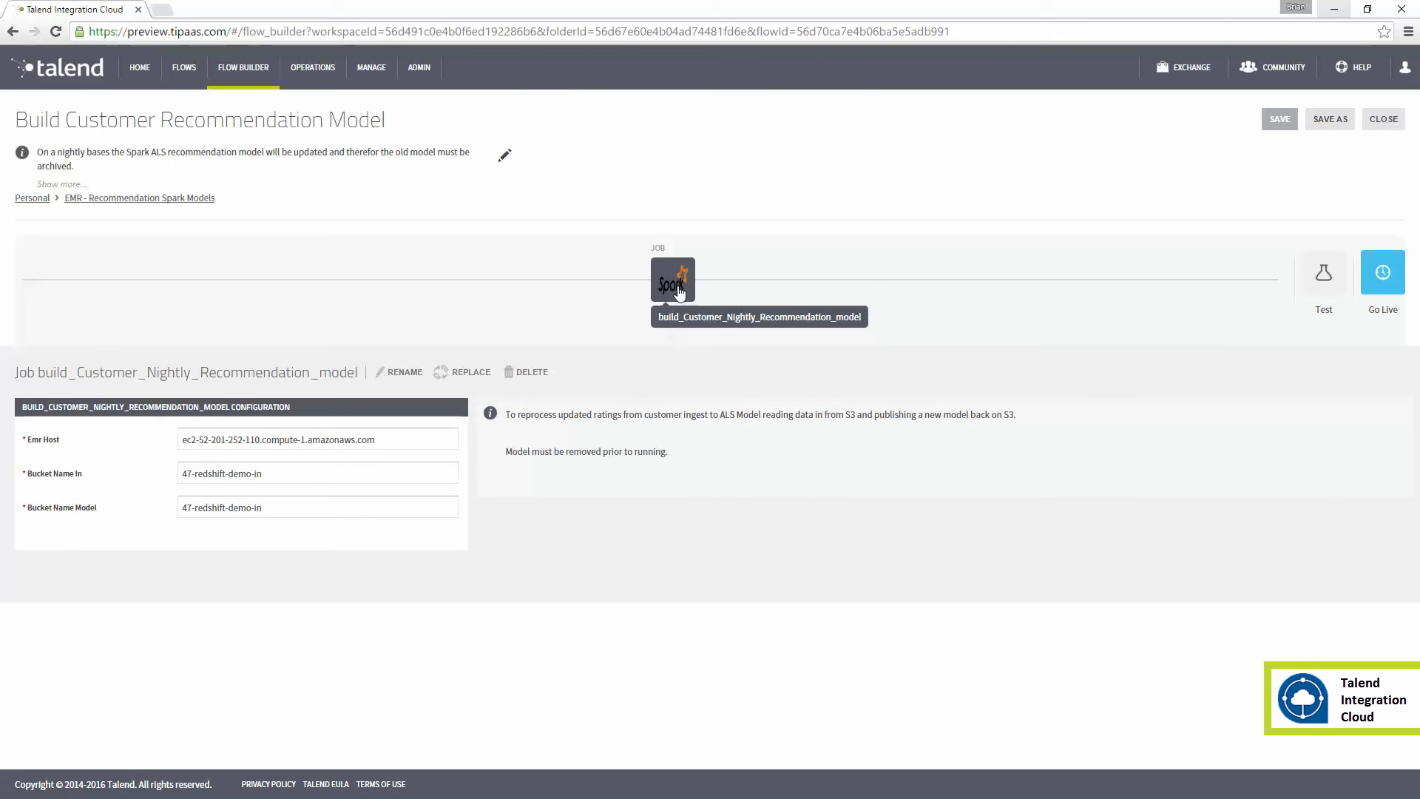
{"action": "left_click", "coordinate": [1382, 272]}
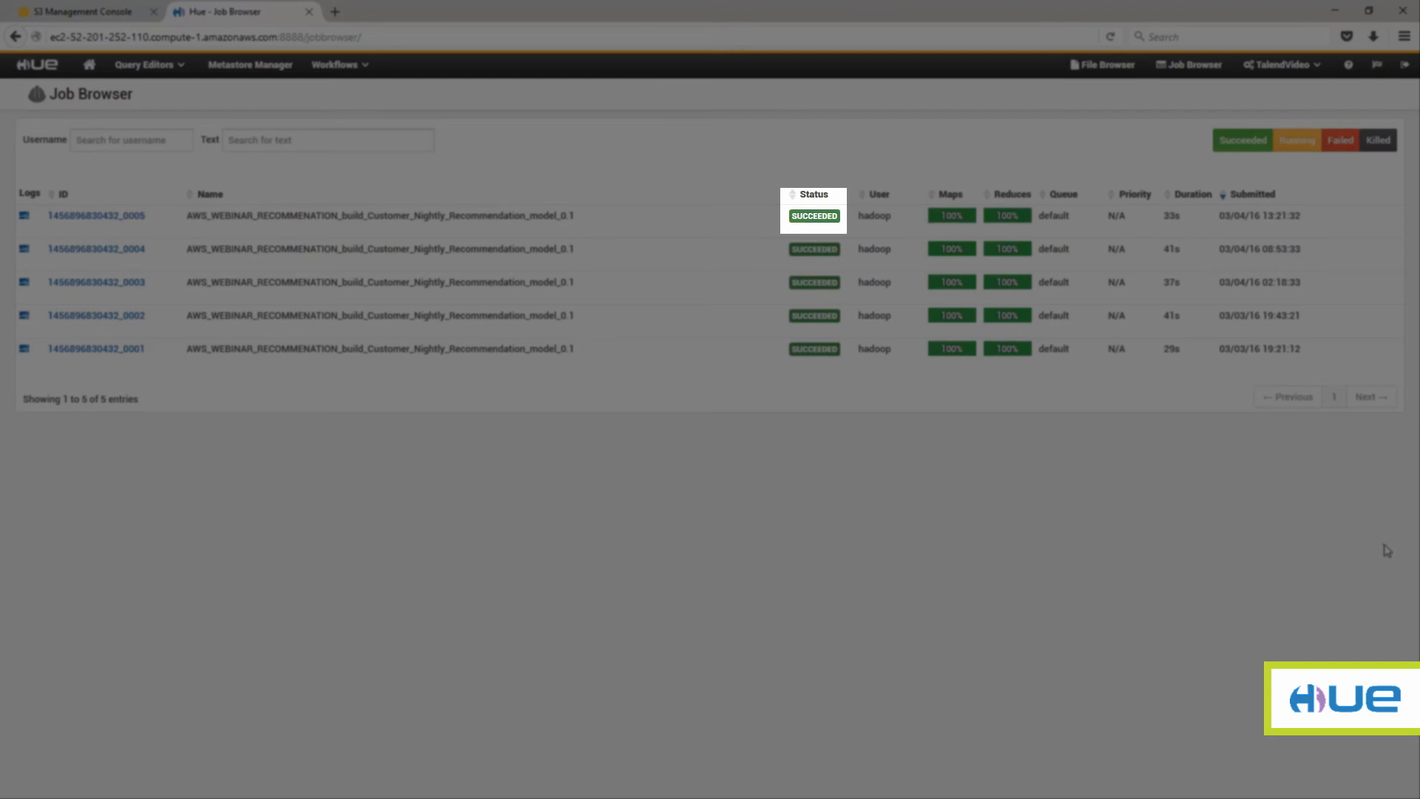
Refresh the AllEvents/model folder in the S3 console to check the model output.
{"action": "left_click", "coordinate": [81, 11]}
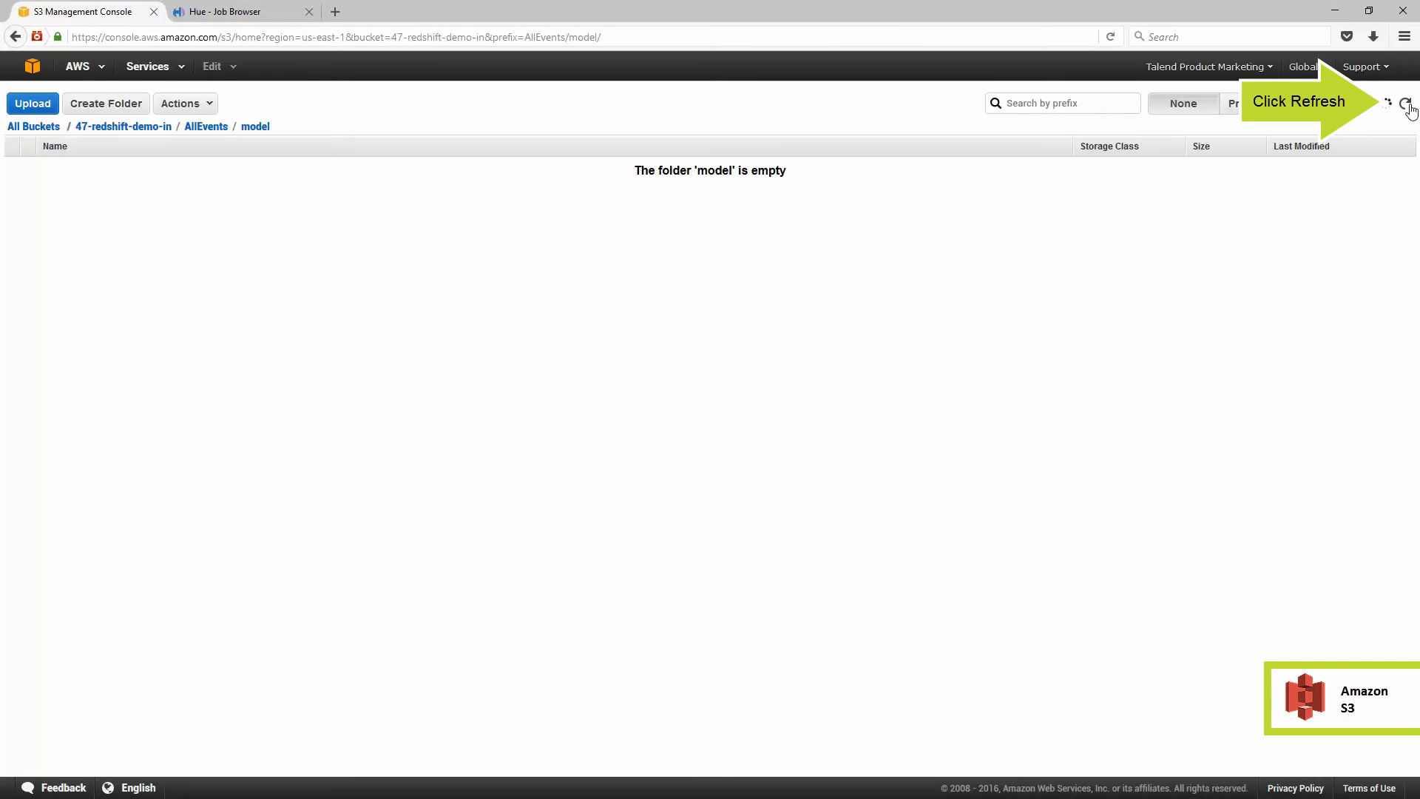
{"action": "left_click", "coordinate": [1410, 103]}
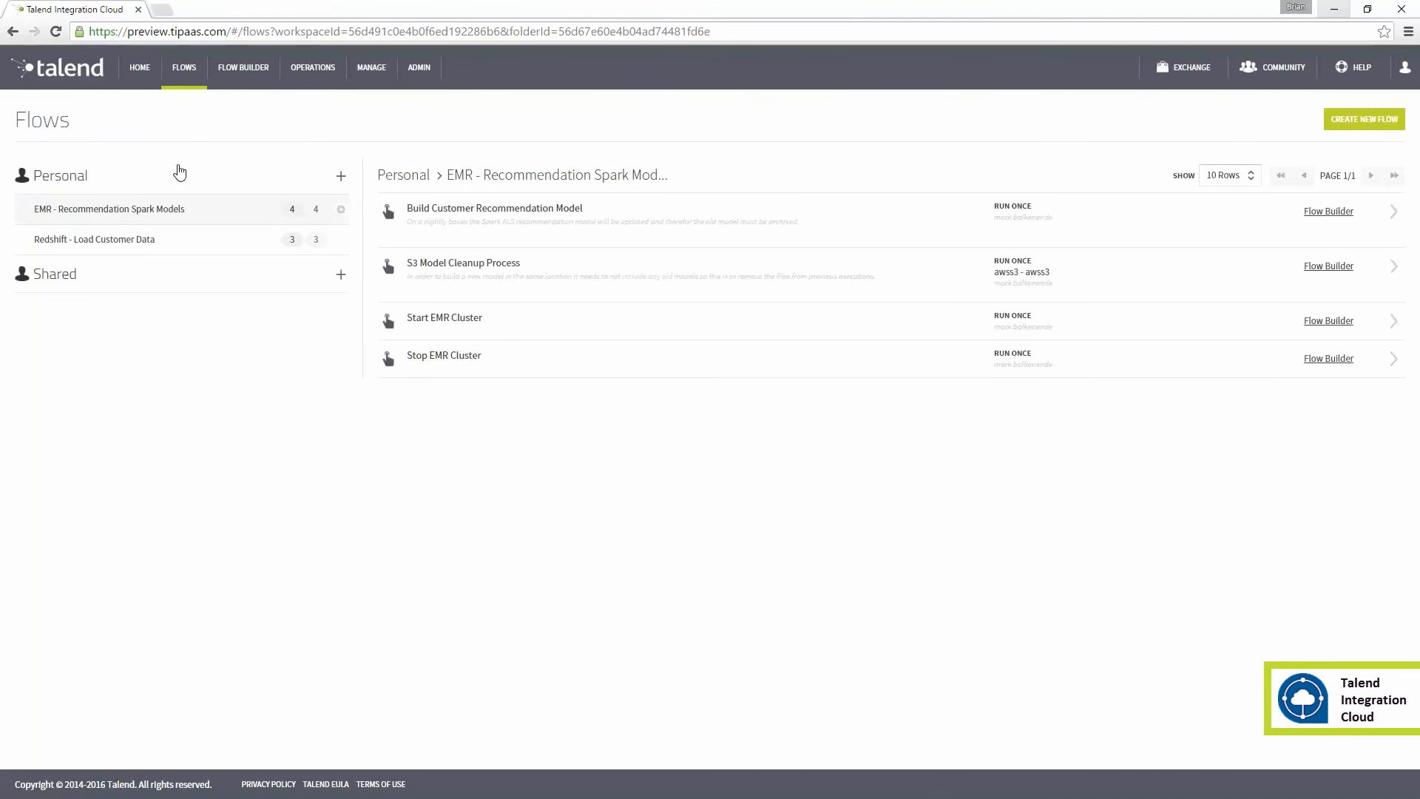
View the Stop EMR Cluster flow's details and run history.
{"action": "left_click", "coordinate": [444, 355]}
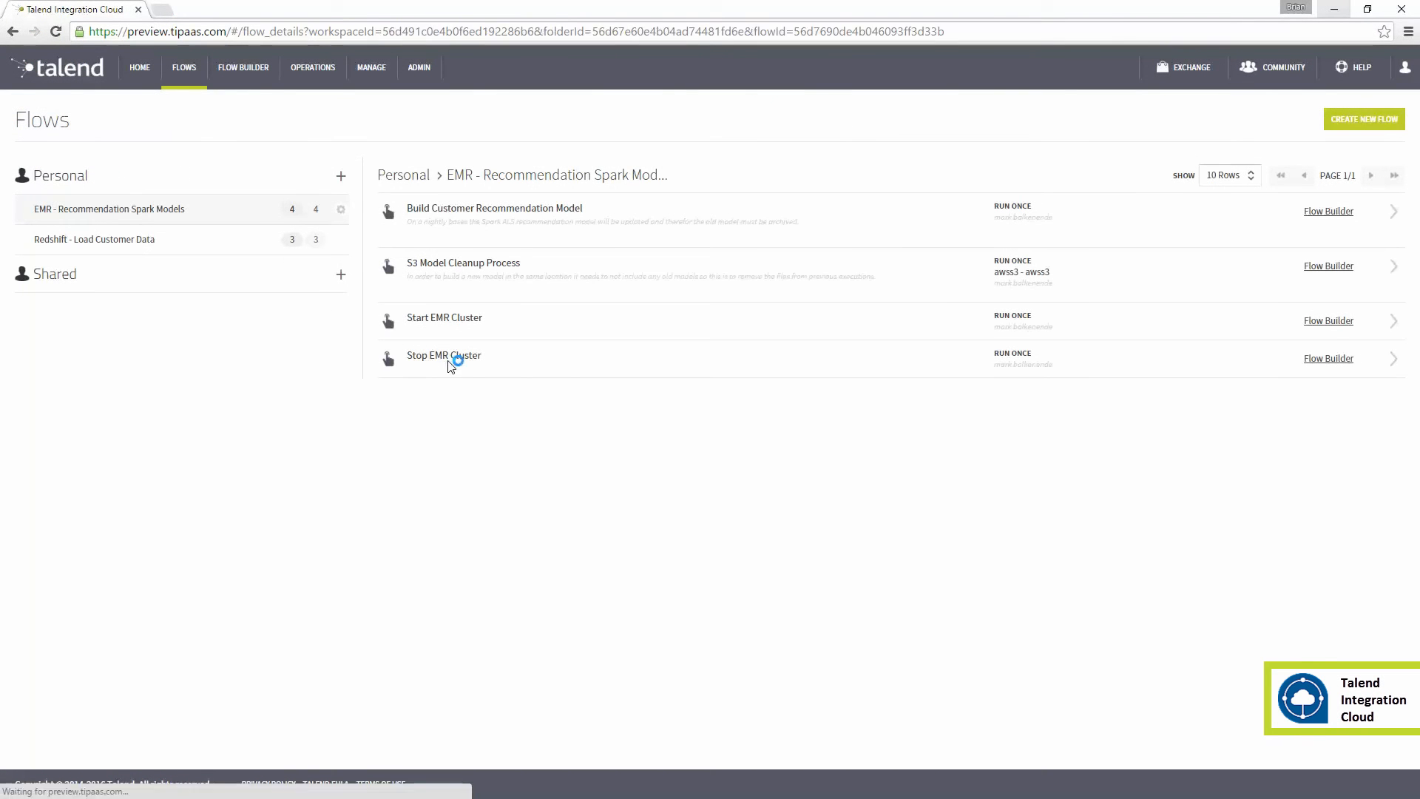
{"action": "left_click", "coordinate": [444, 355]}
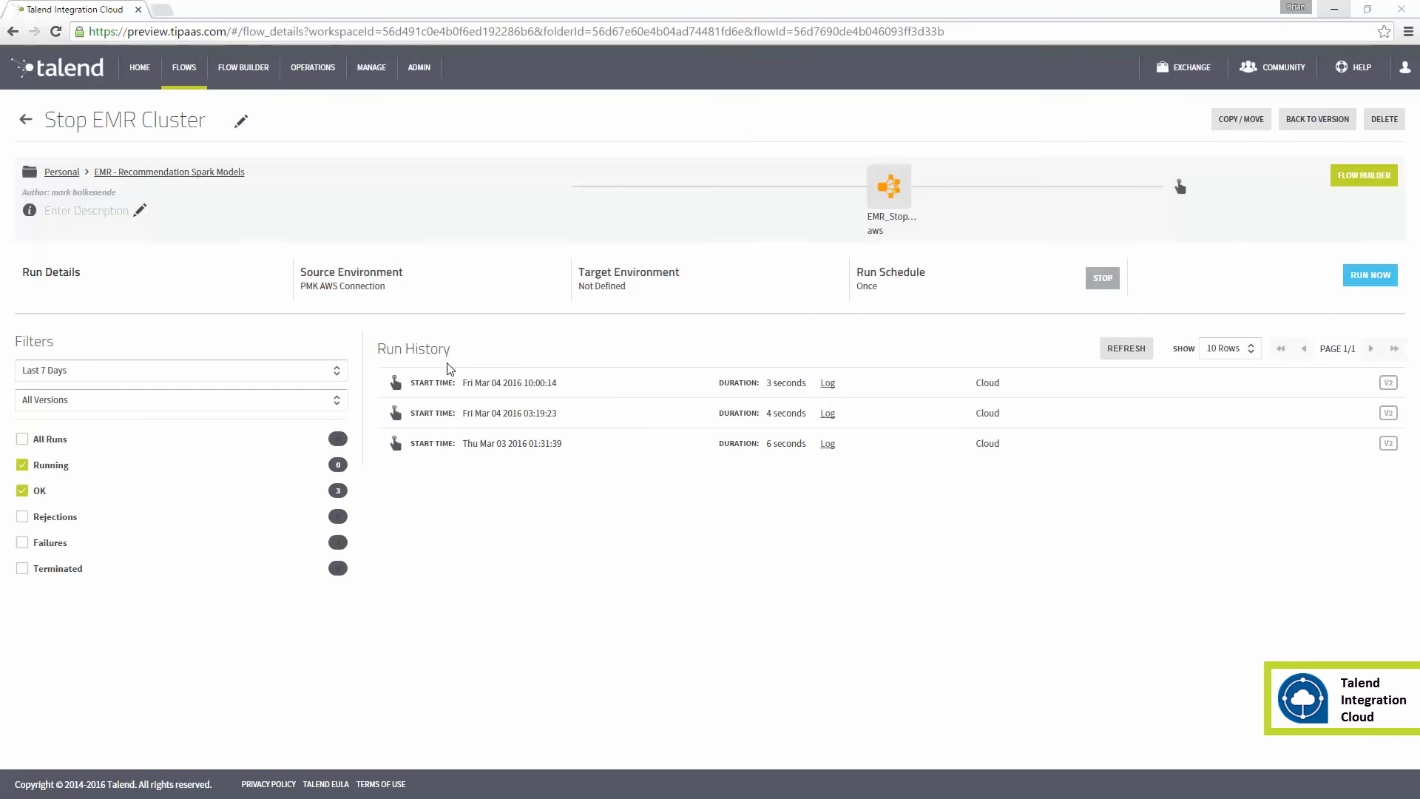
{"action": "mouse_move", "coordinate": [465, 370]}
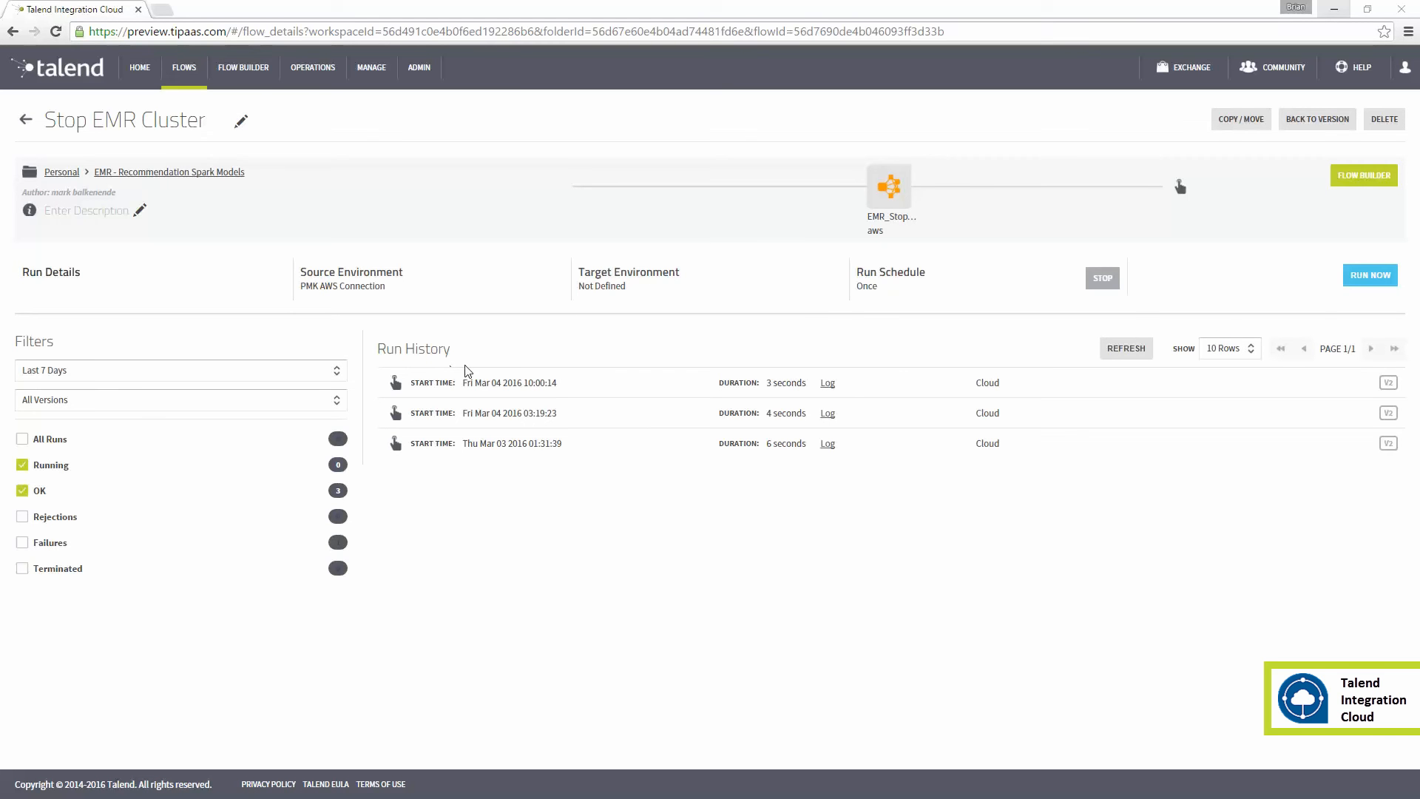
{"action": "left_click", "coordinate": [1369, 275]}
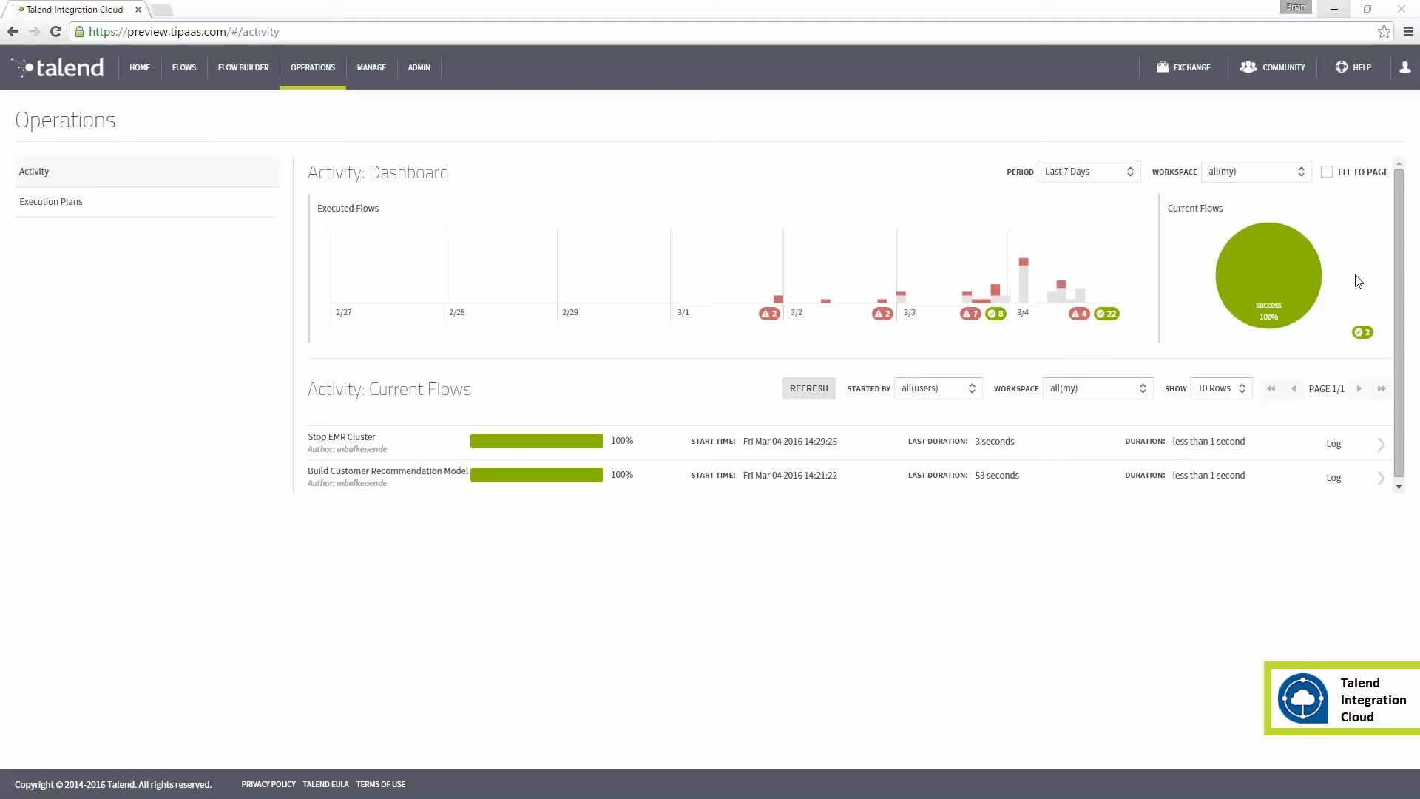
Review the Nightly ALS Model Update execution plan from the Execution Plans list.
{"action": "left_click", "coordinate": [51, 201]}
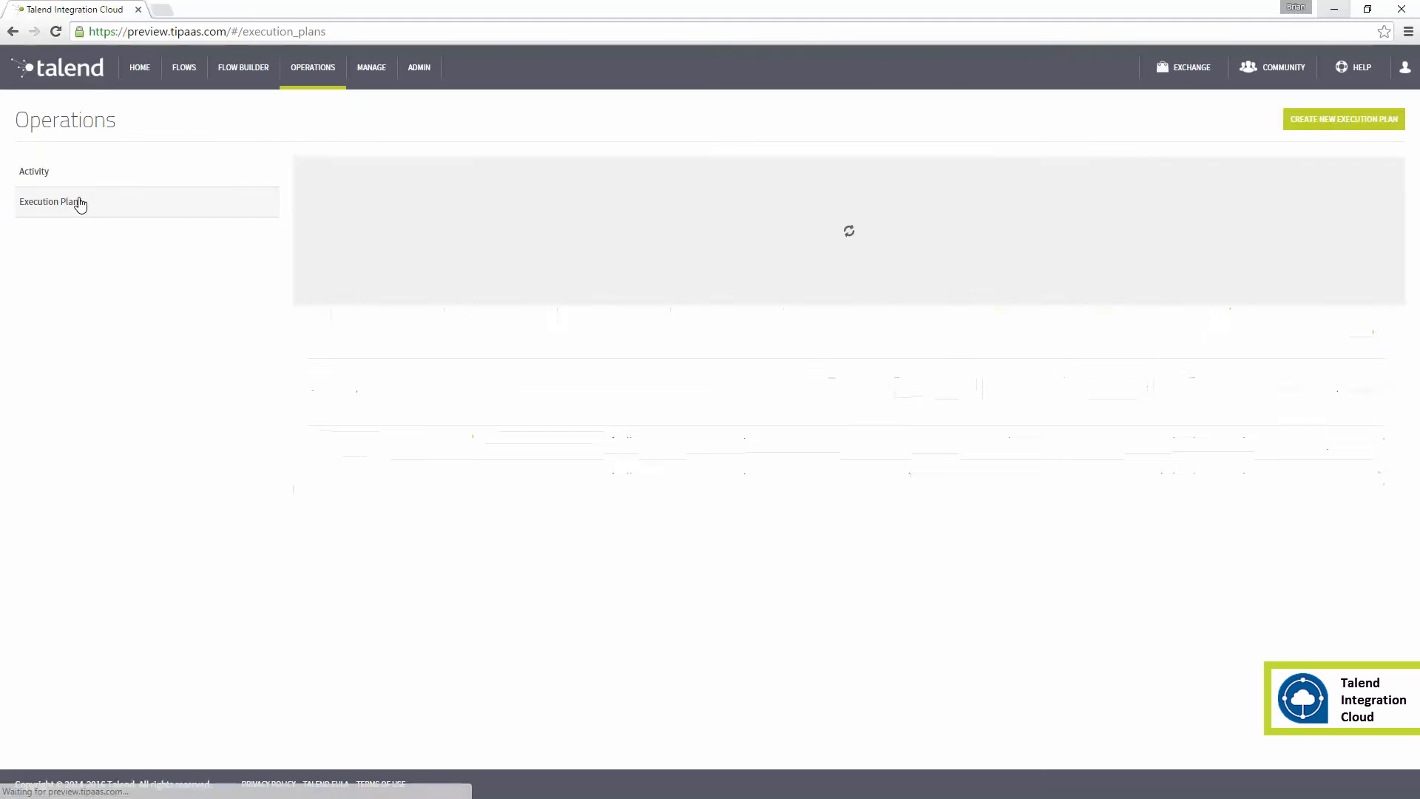
{"action": "left_click", "coordinate": [50, 201]}
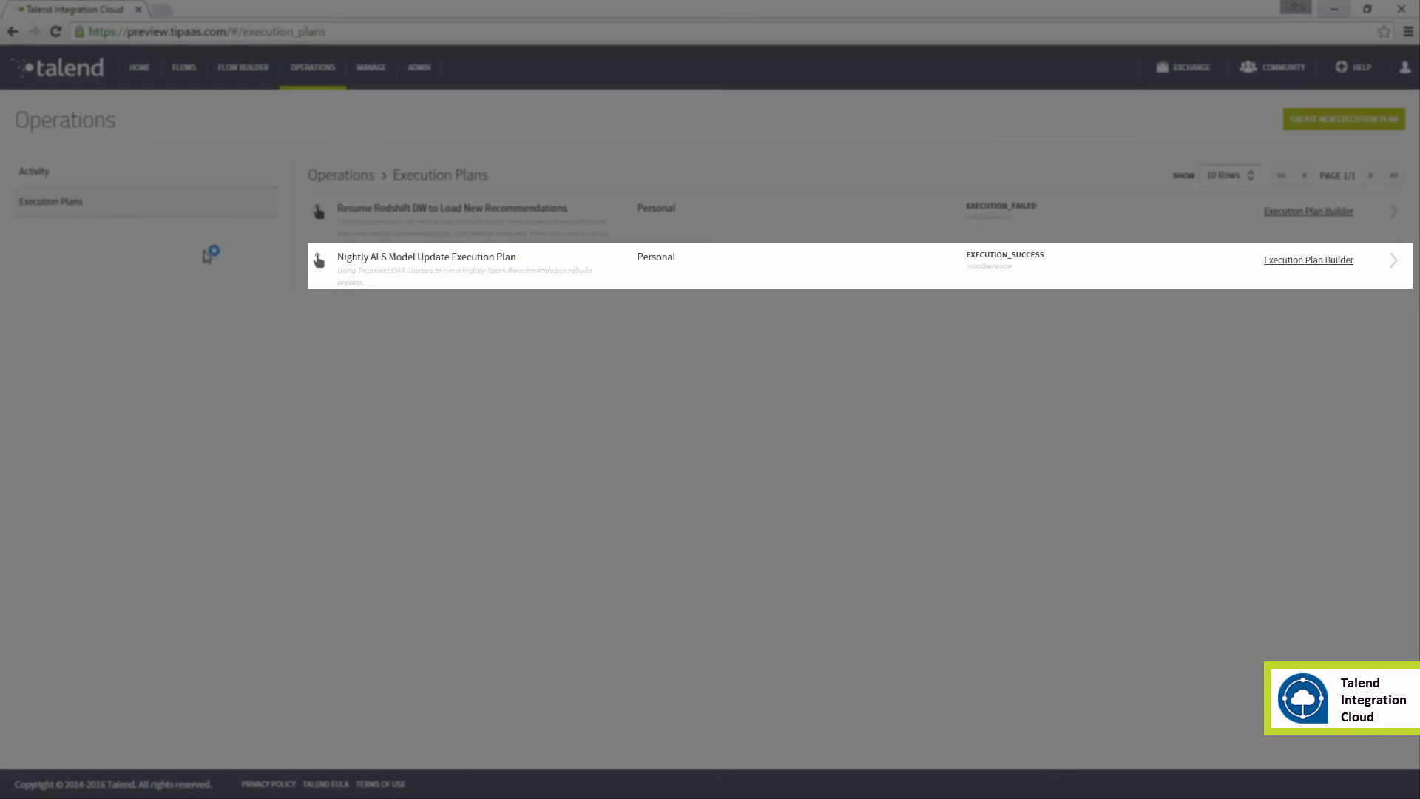
{"action": "left_click", "coordinate": [426, 263]}
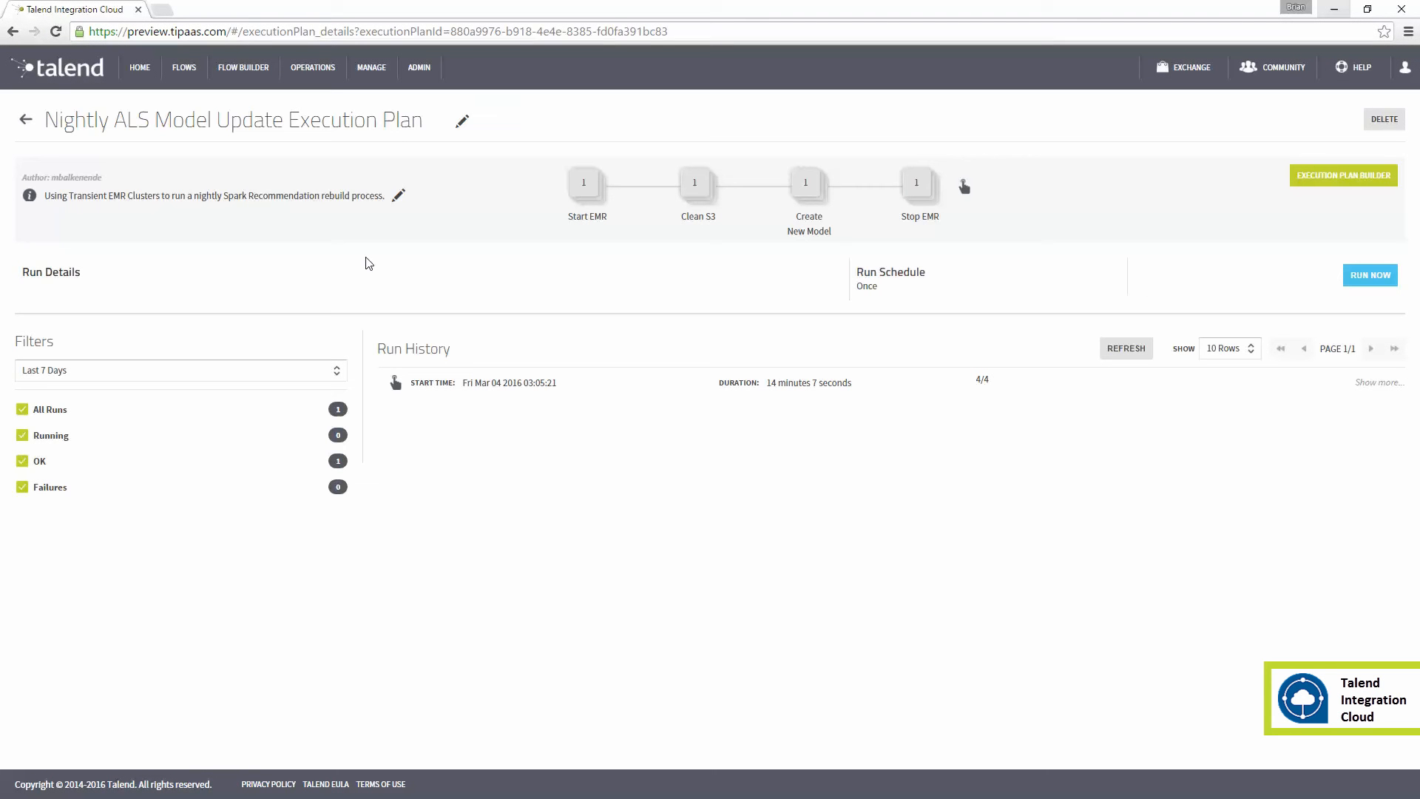
{"action": "mouse_move", "coordinate": [767, 269]}
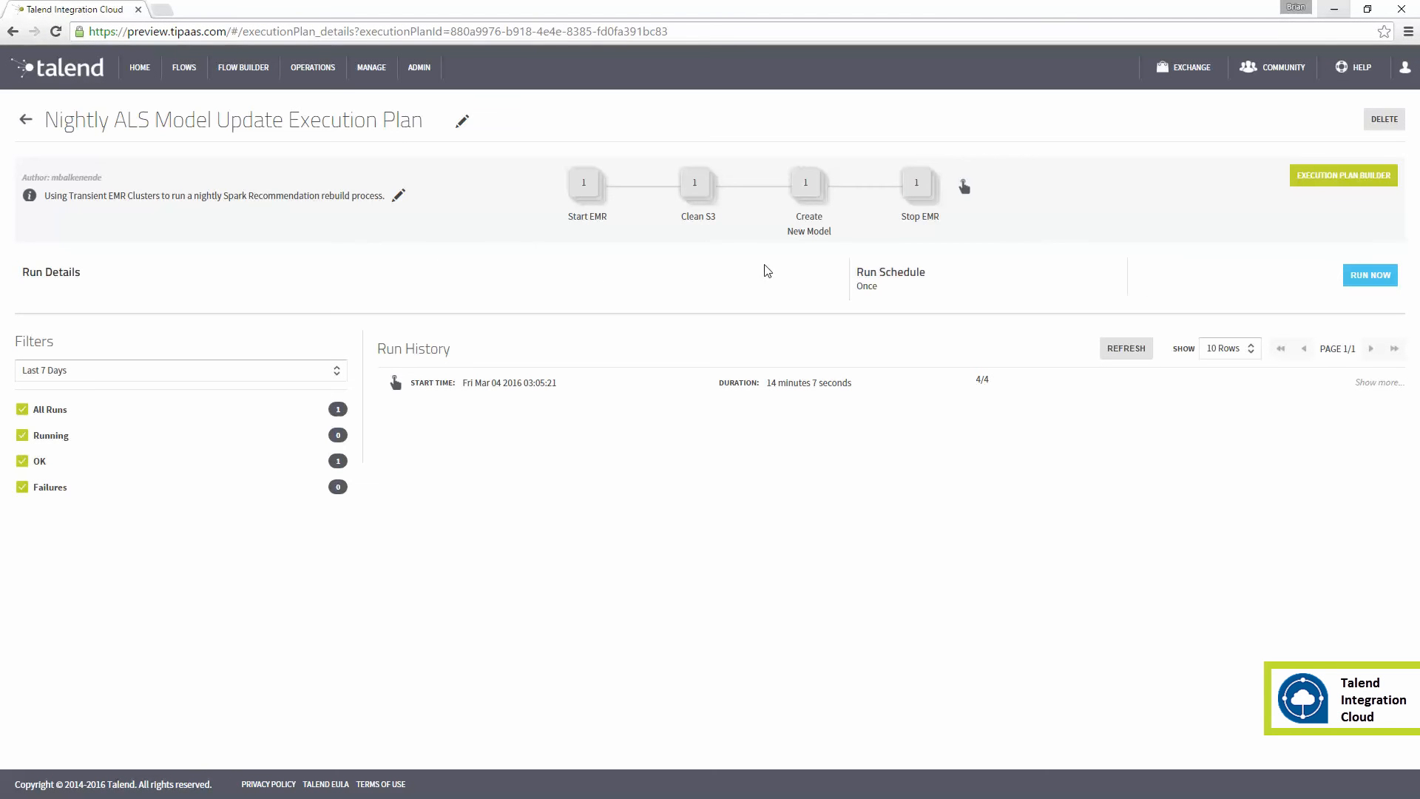
{"action": "left_click", "coordinate": [1343, 174]}
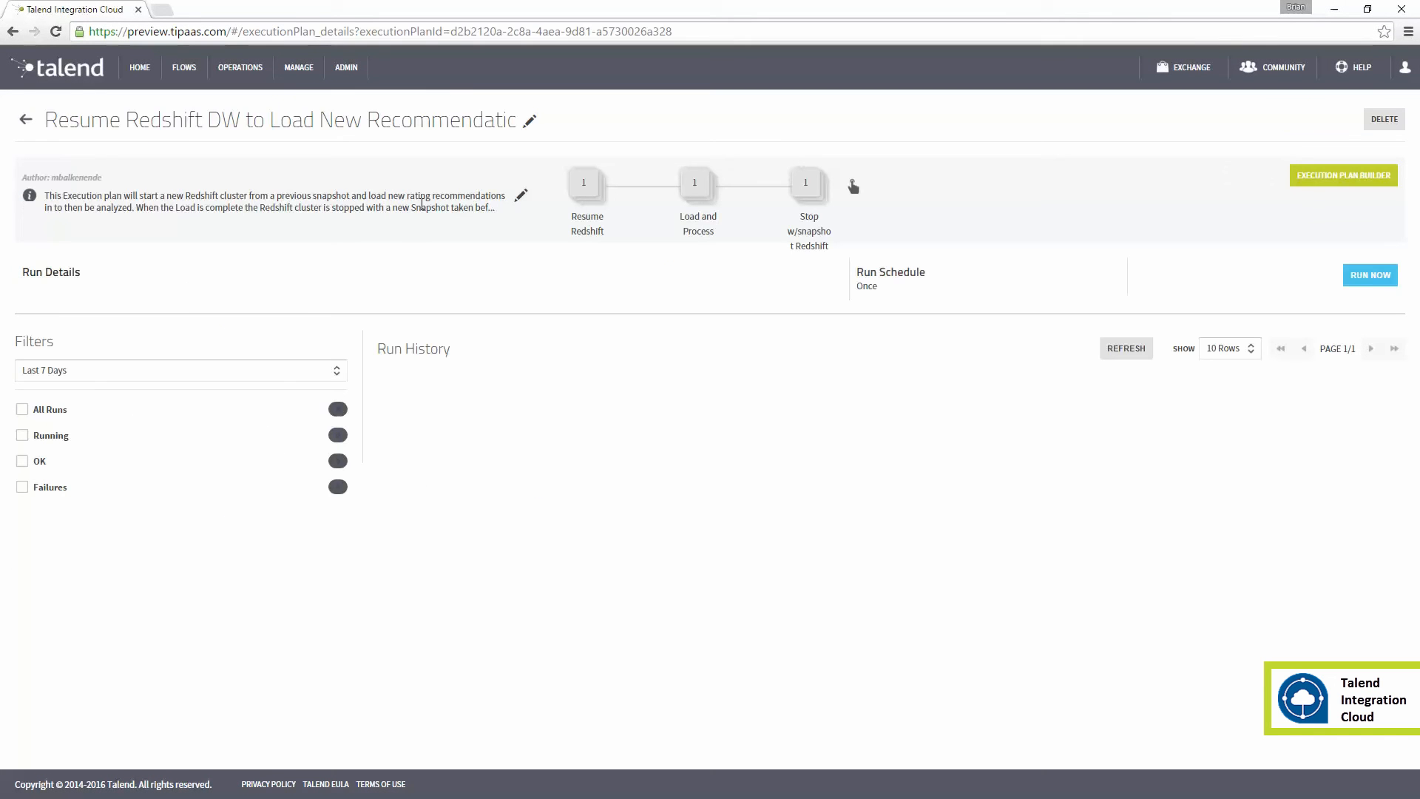
{"action": "mouse_move", "coordinate": [1316, 195]}
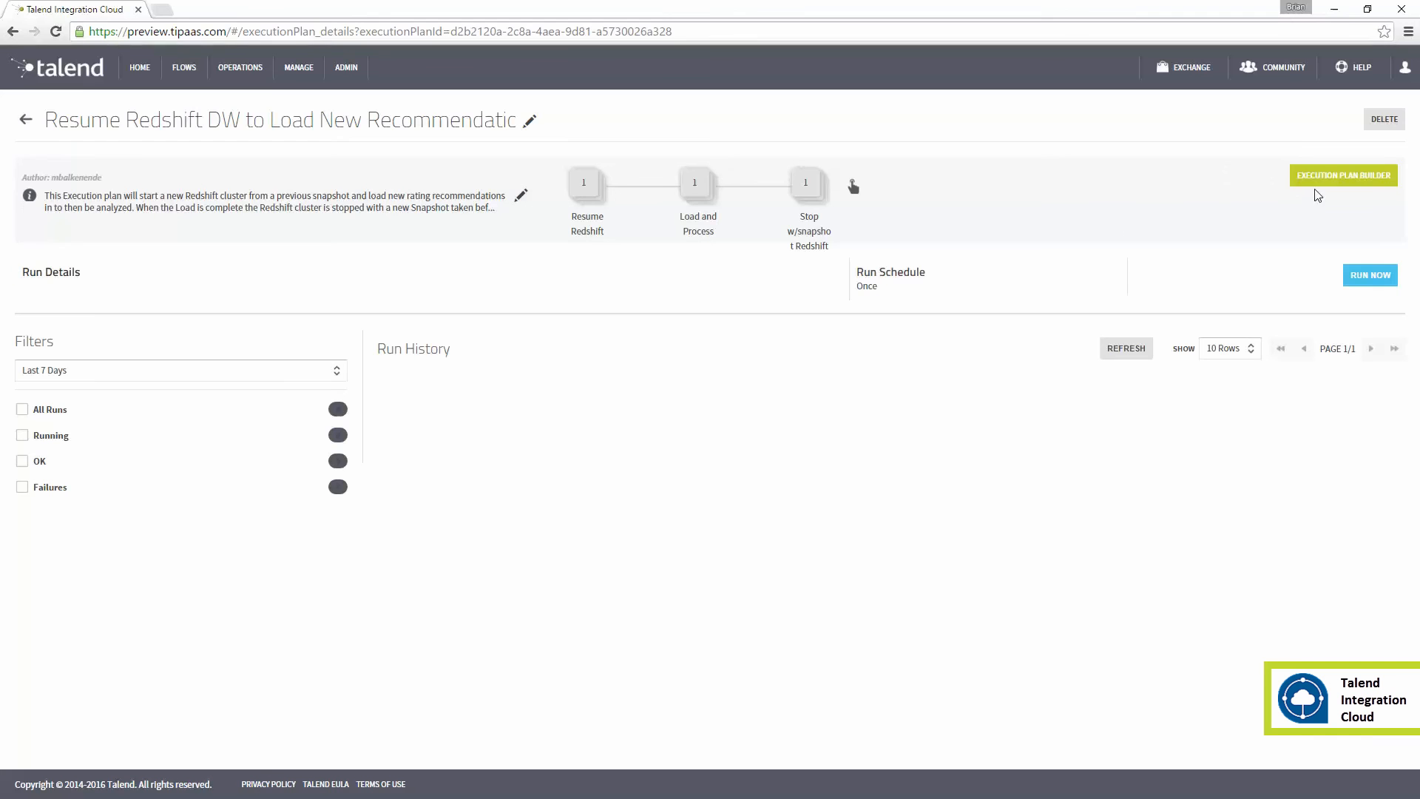
Review the Resume Redshift DW plan's three steps in the Execution Plan Builder.
{"action": "left_click", "coordinate": [1343, 174]}
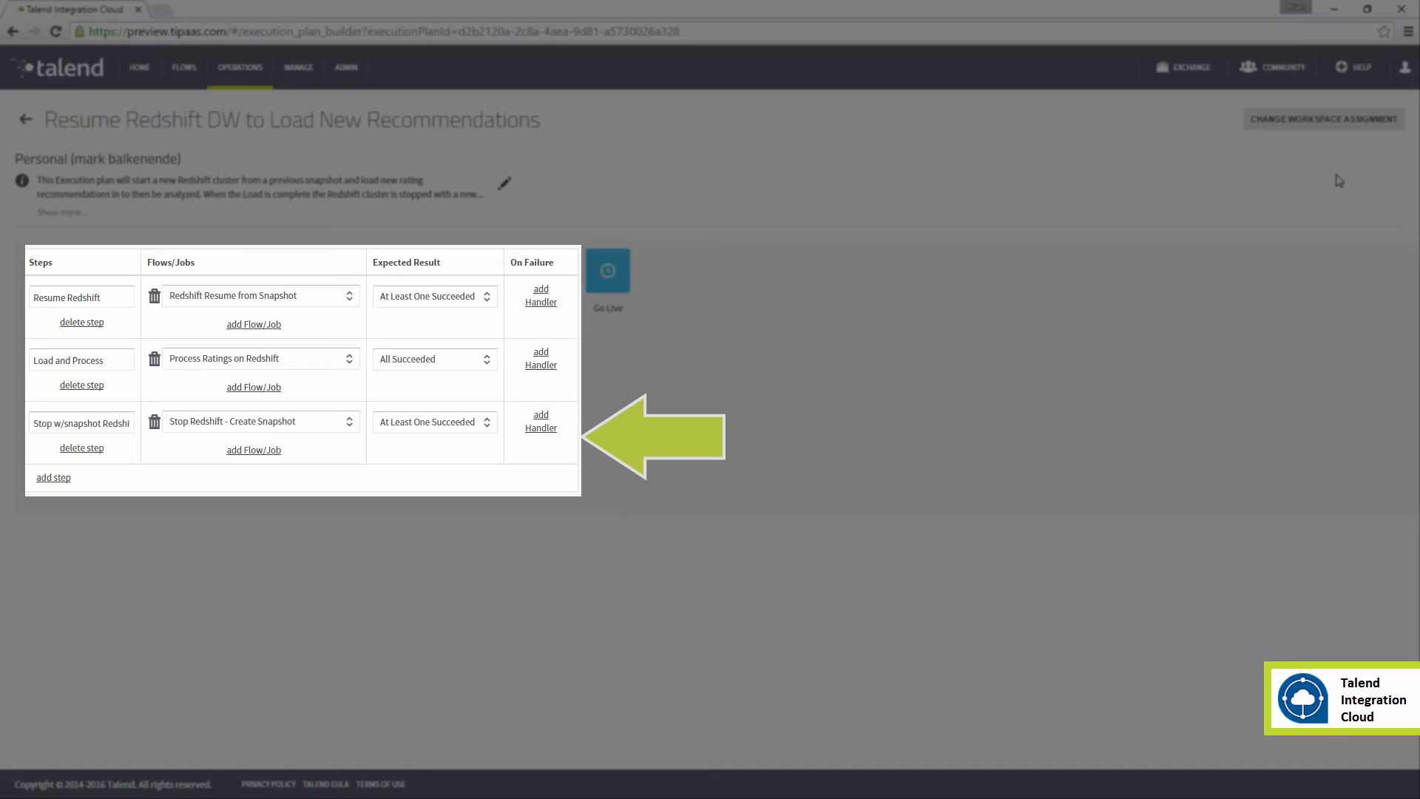
{"action": "left_click", "coordinate": [608, 270]}
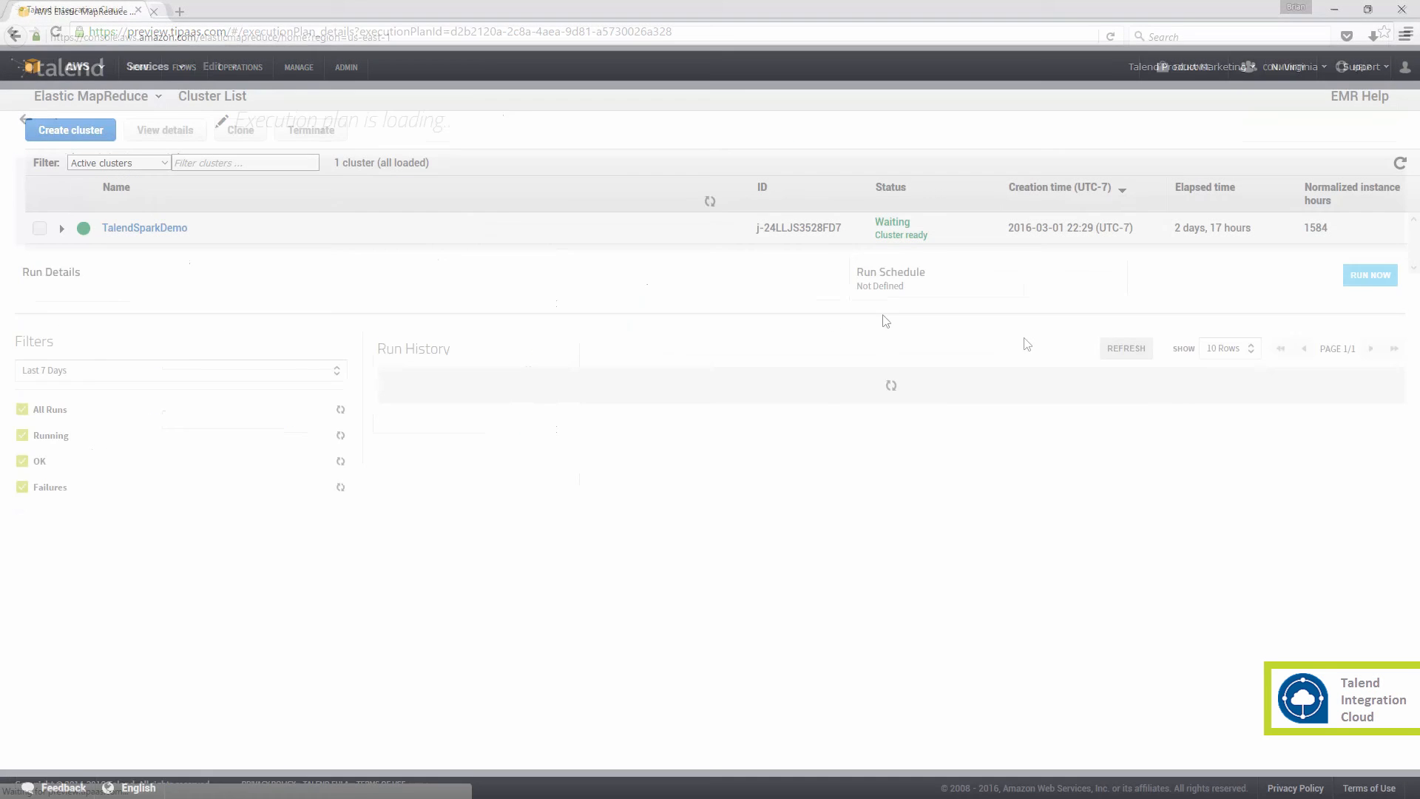
Navigate to the Redshift dashboard from the AWS Services menu.
{"action": "left_click", "coordinate": [146, 67]}
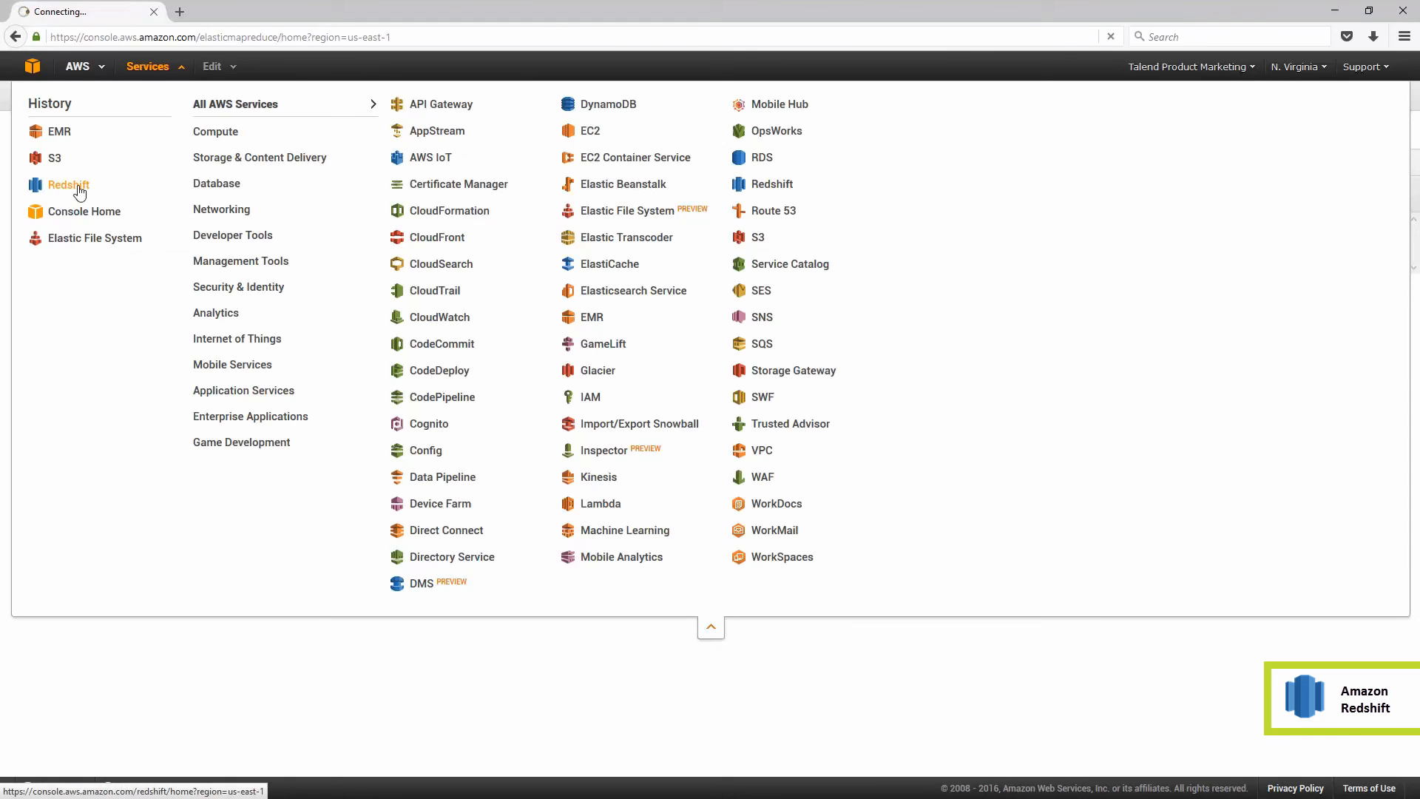
{"action": "left_click", "coordinate": [66, 184]}
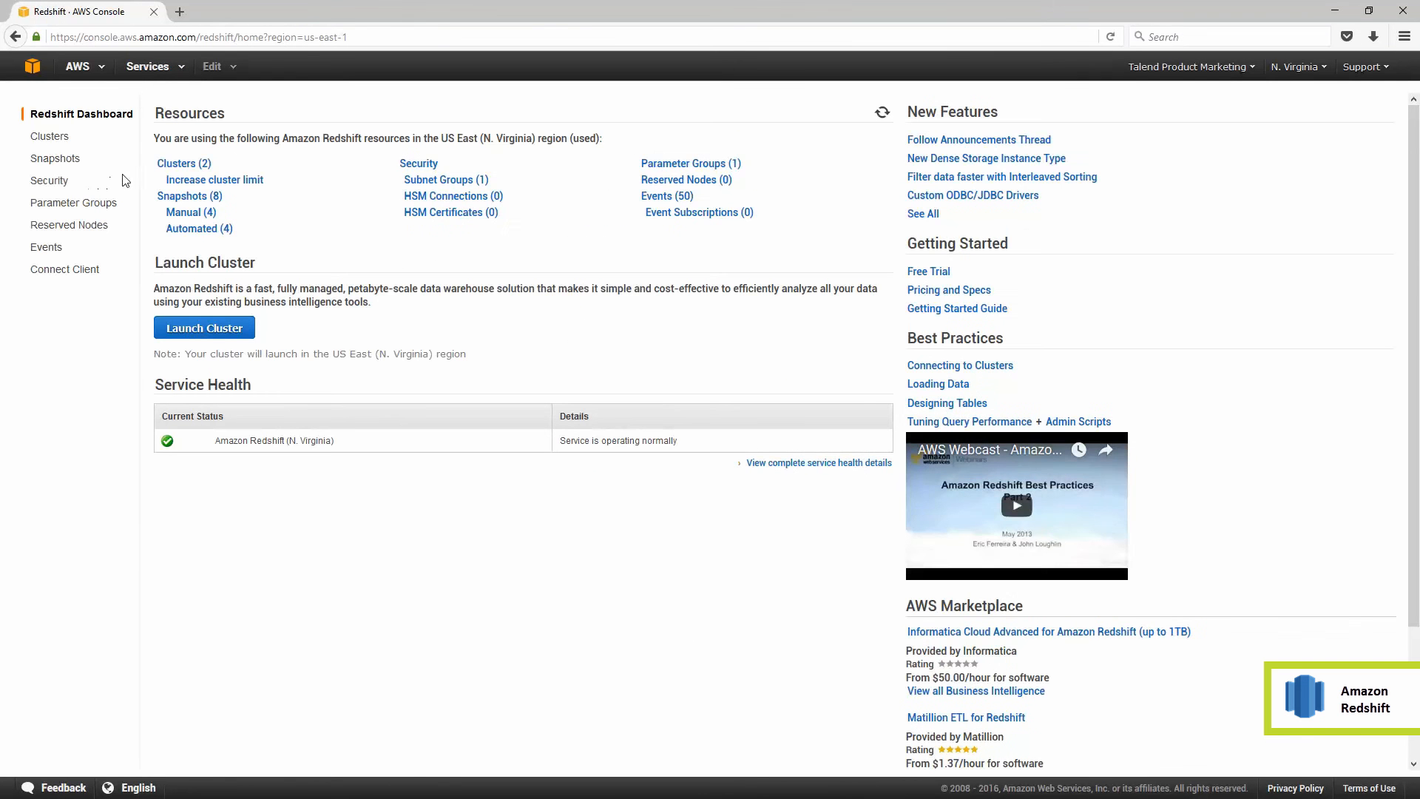
{"action": "left_click", "coordinate": [49, 136]}
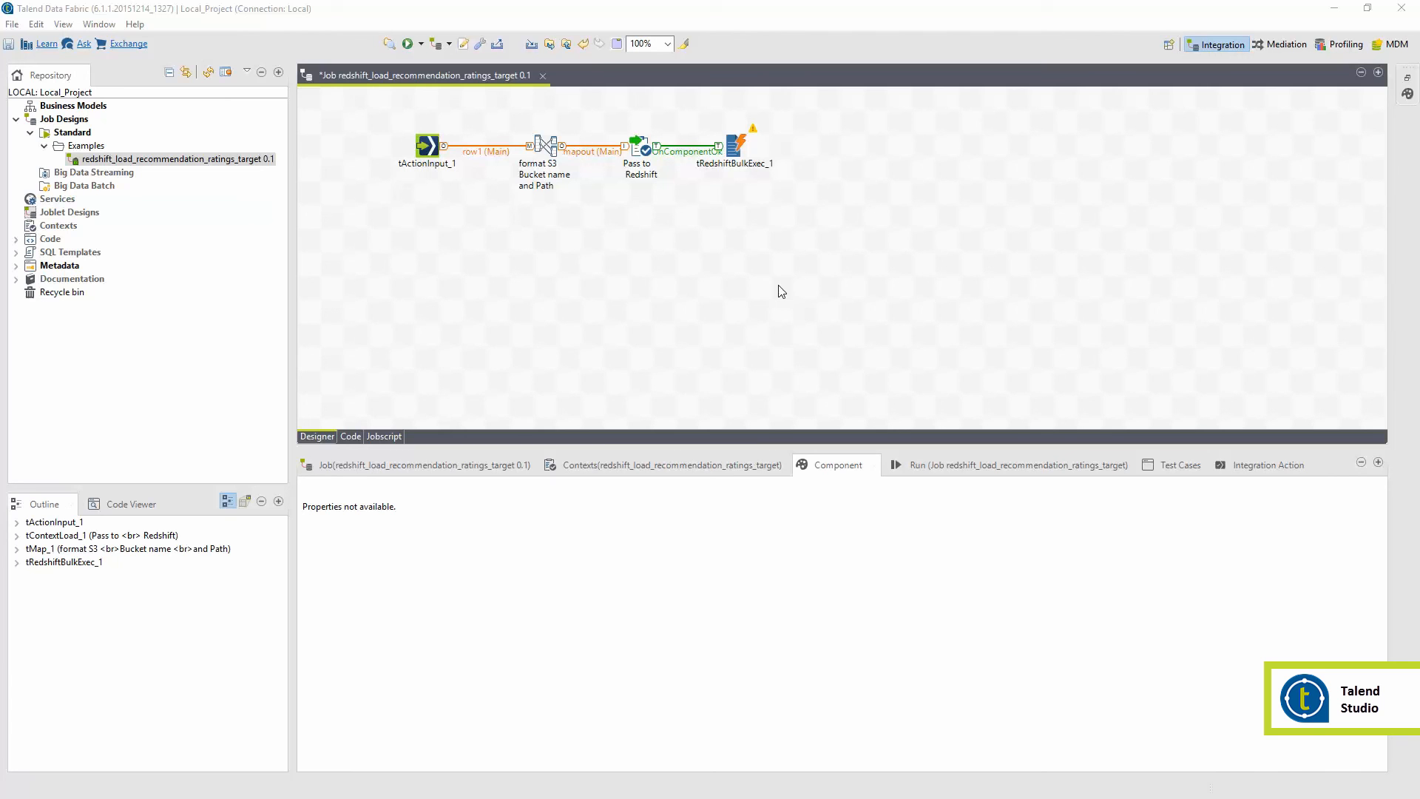
Review tRedshiftBulkExec_1 settings and publish redshift_load_recommendation_ratings_target to the cloud workspace as 0.1.0.
{"action": "left_click", "coordinate": [172, 158]}
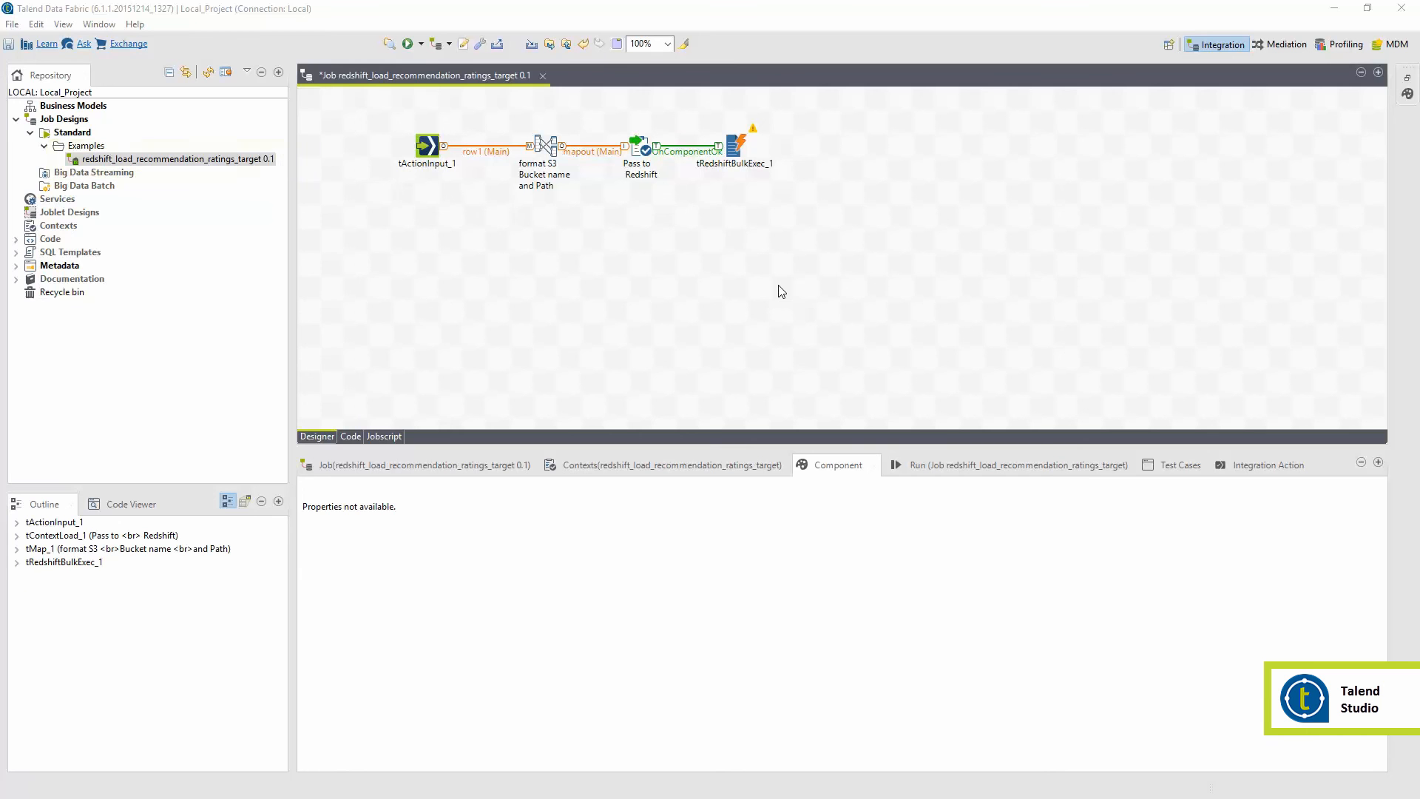
{"action": "mouse_move", "coordinate": [747, 195]}
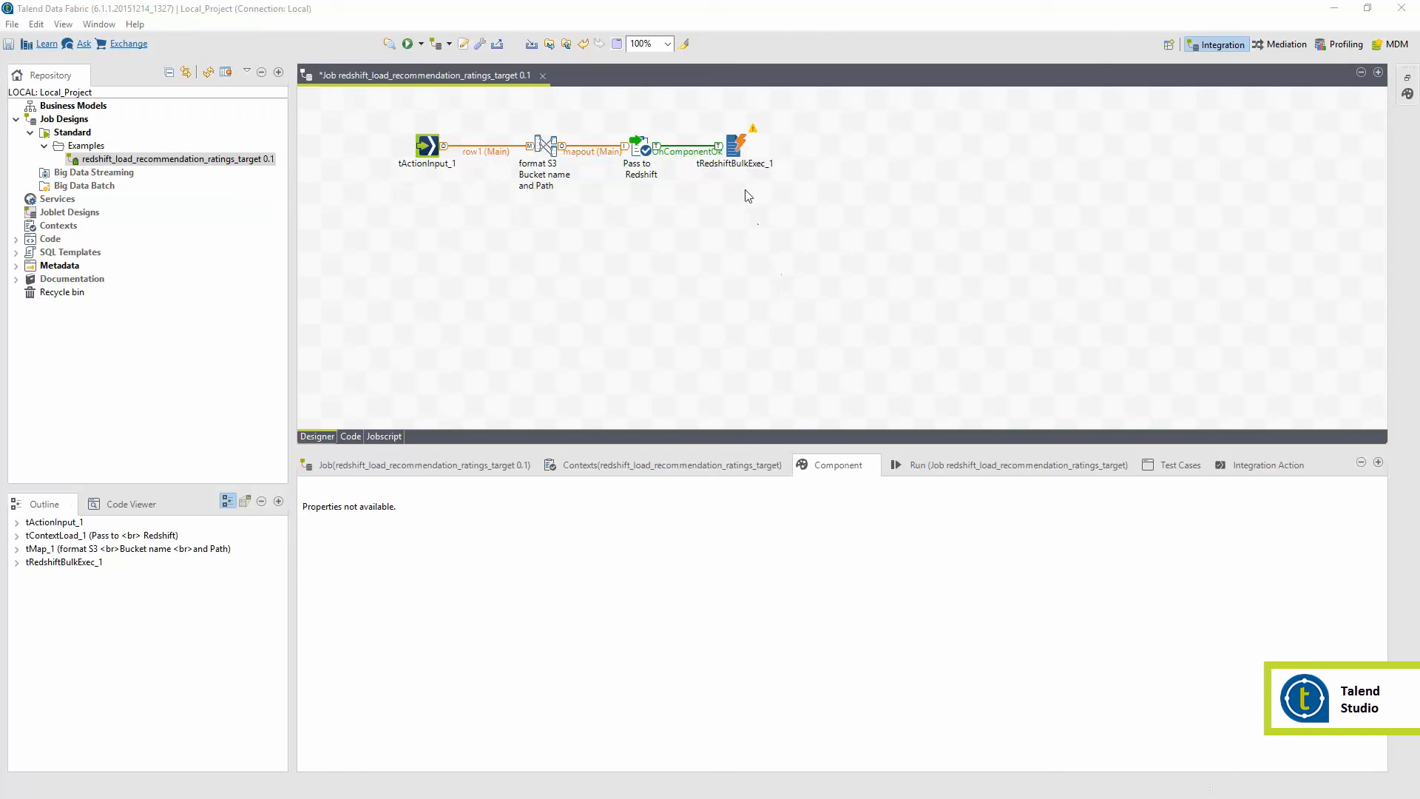
{"action": "left_click", "coordinate": [735, 146]}
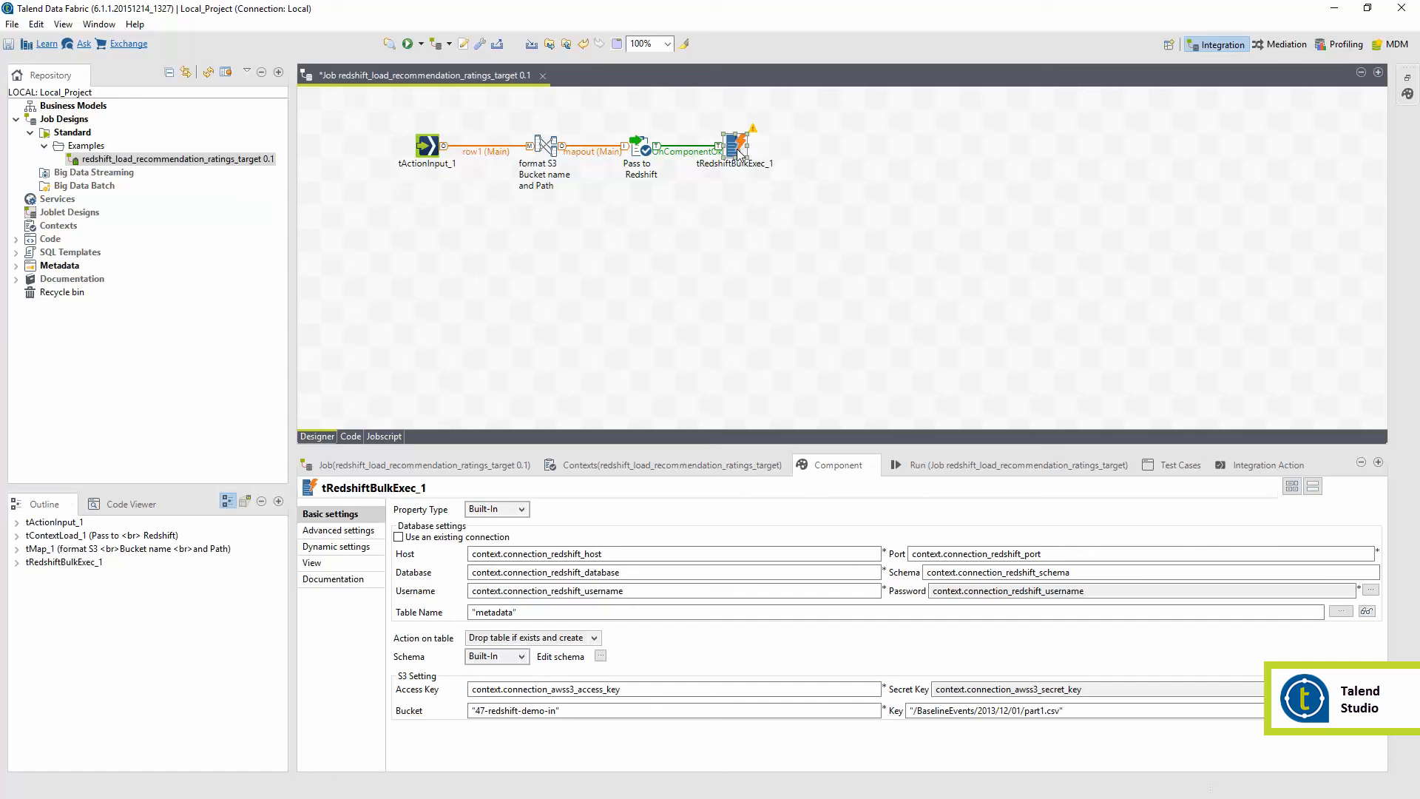
{"action": "mouse_move", "coordinate": [570, 191]}
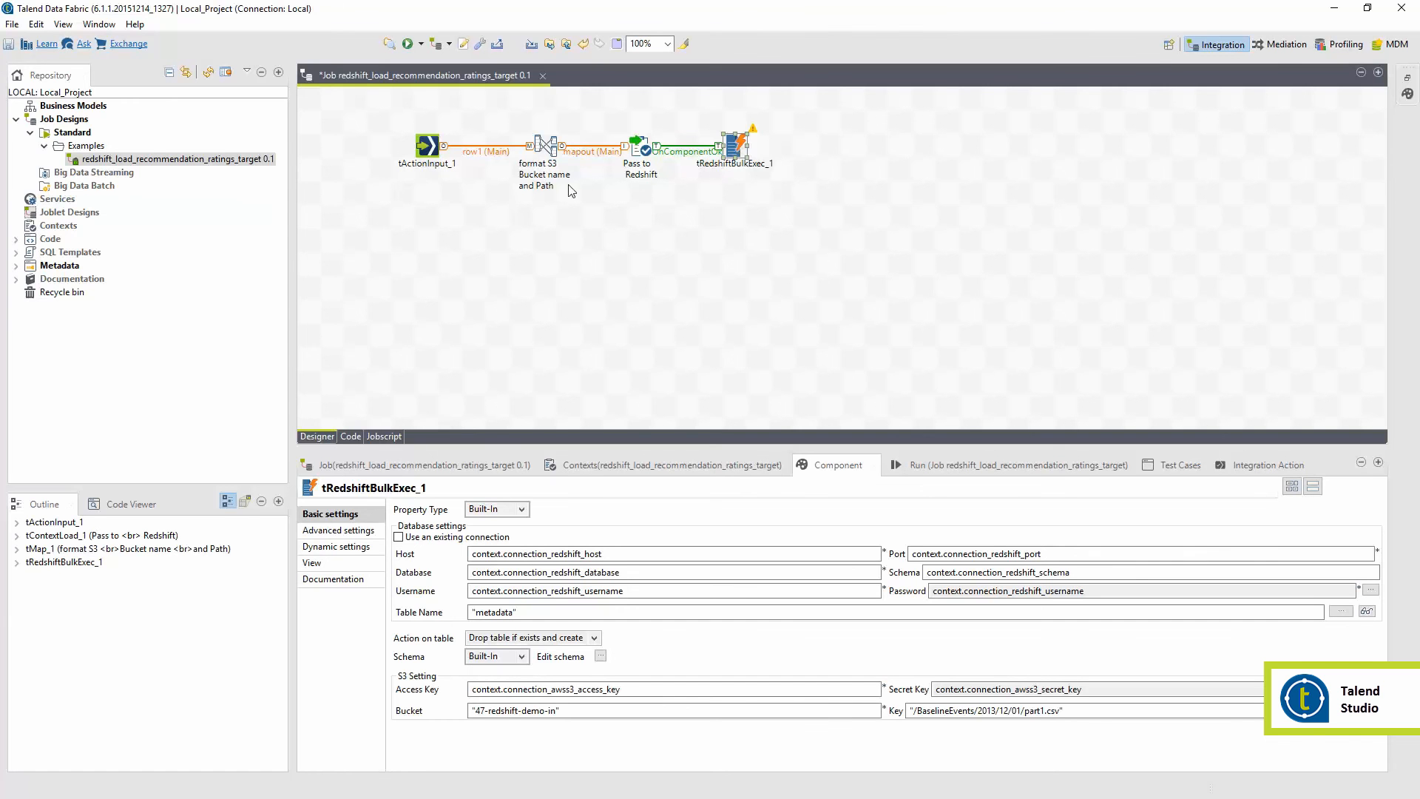
{"action": "right_click", "coordinate": [158, 158]}
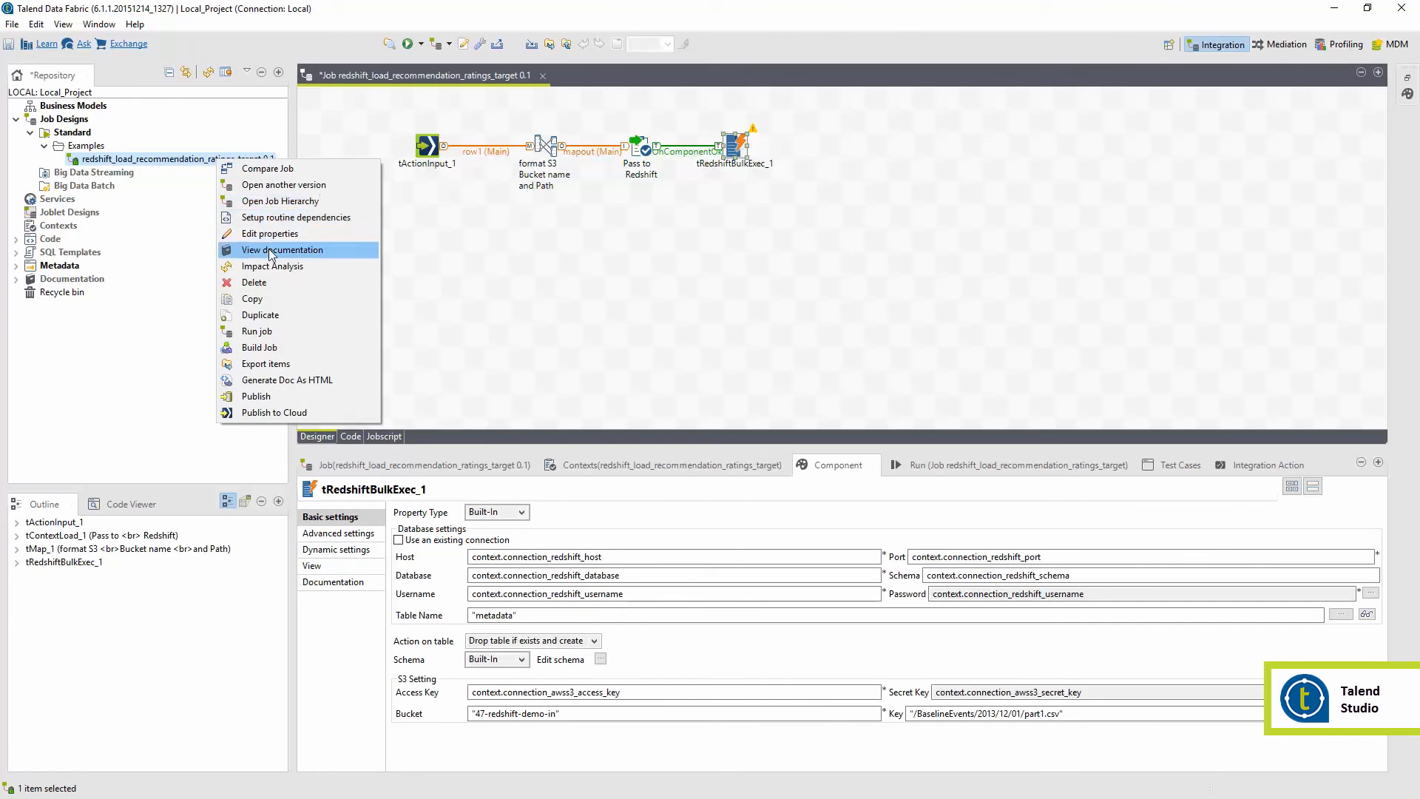
{"action": "left_click", "coordinate": [272, 413]}
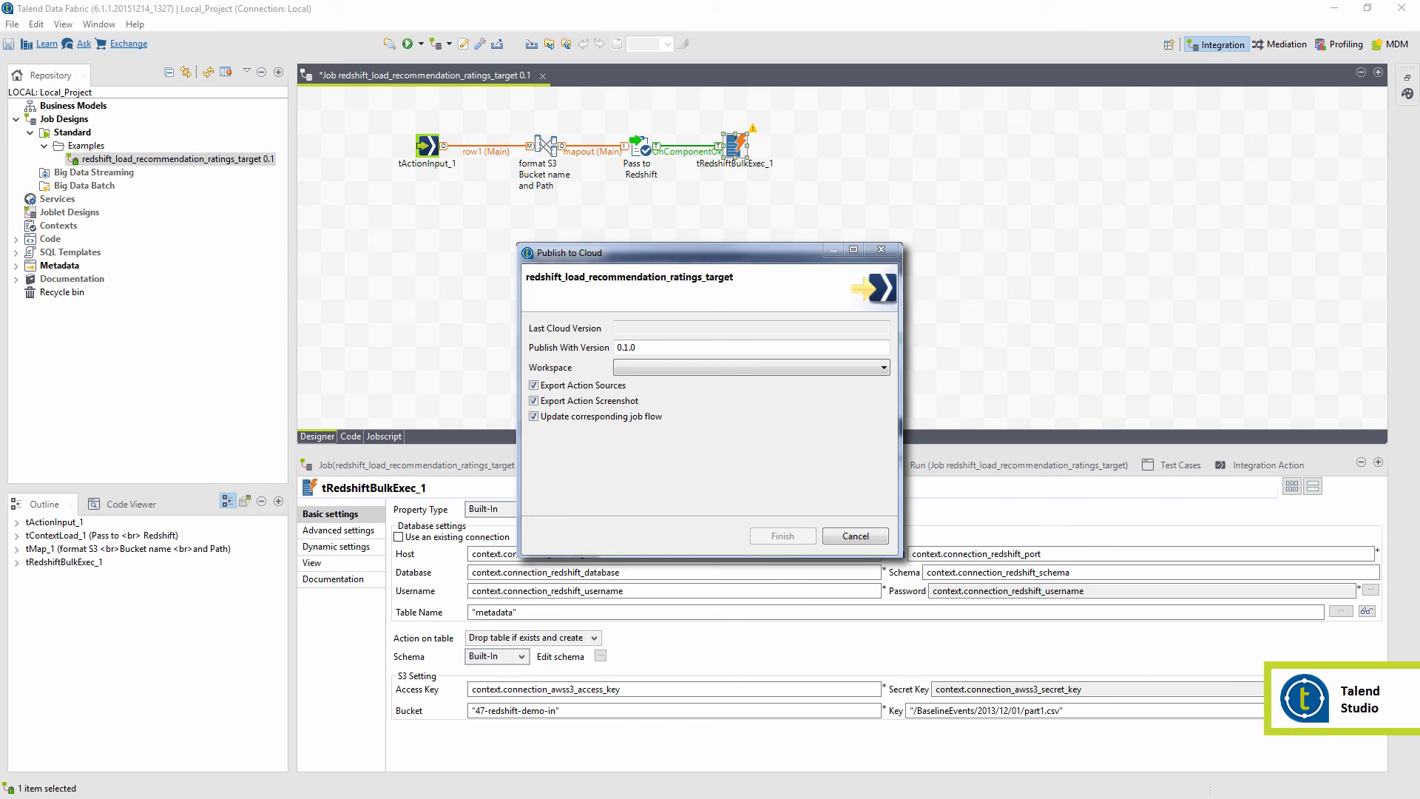
{"action": "left_click", "coordinate": [781, 535]}
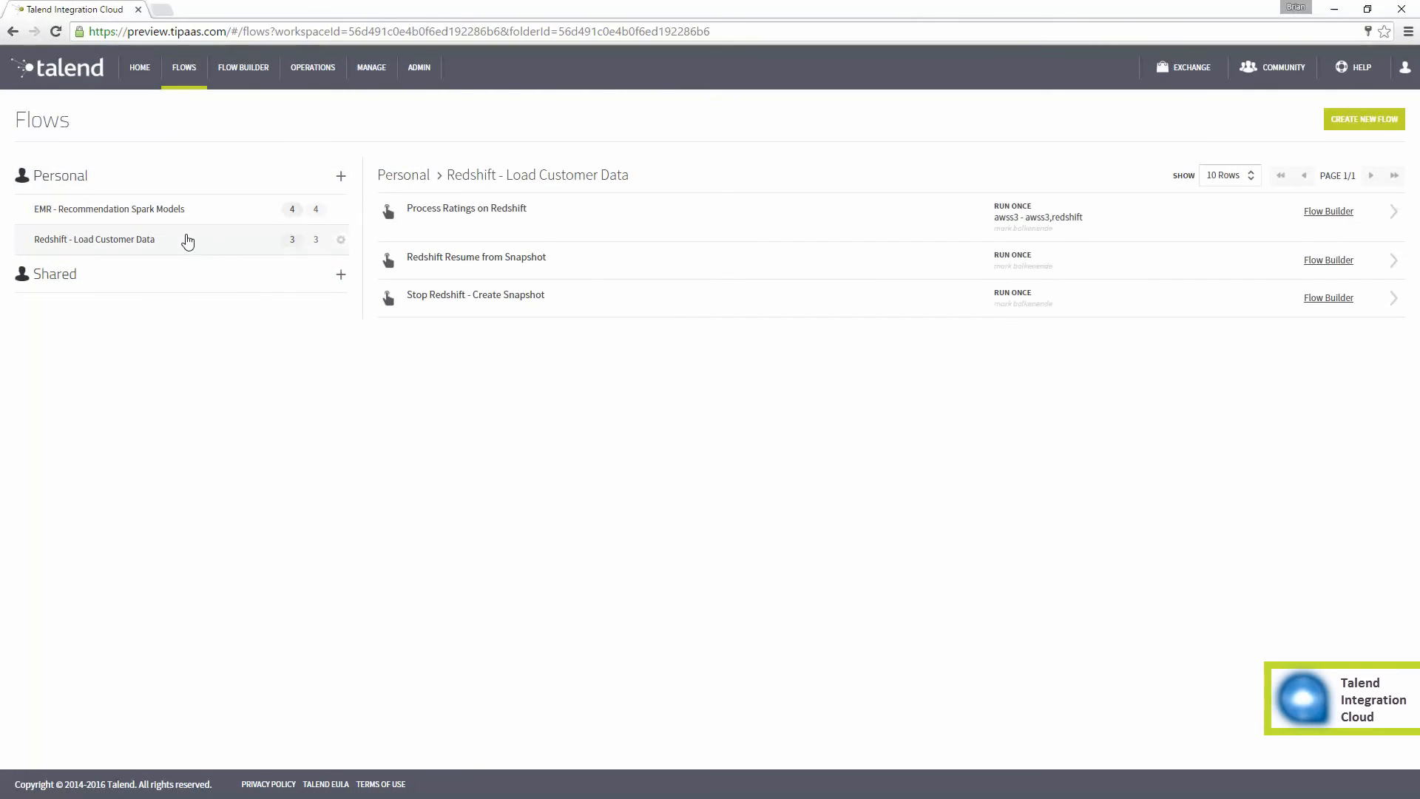
Send the Stop Redshift - Create Snapshot flow live to run now in the Cloud.
{"action": "left_click", "coordinate": [474, 294]}
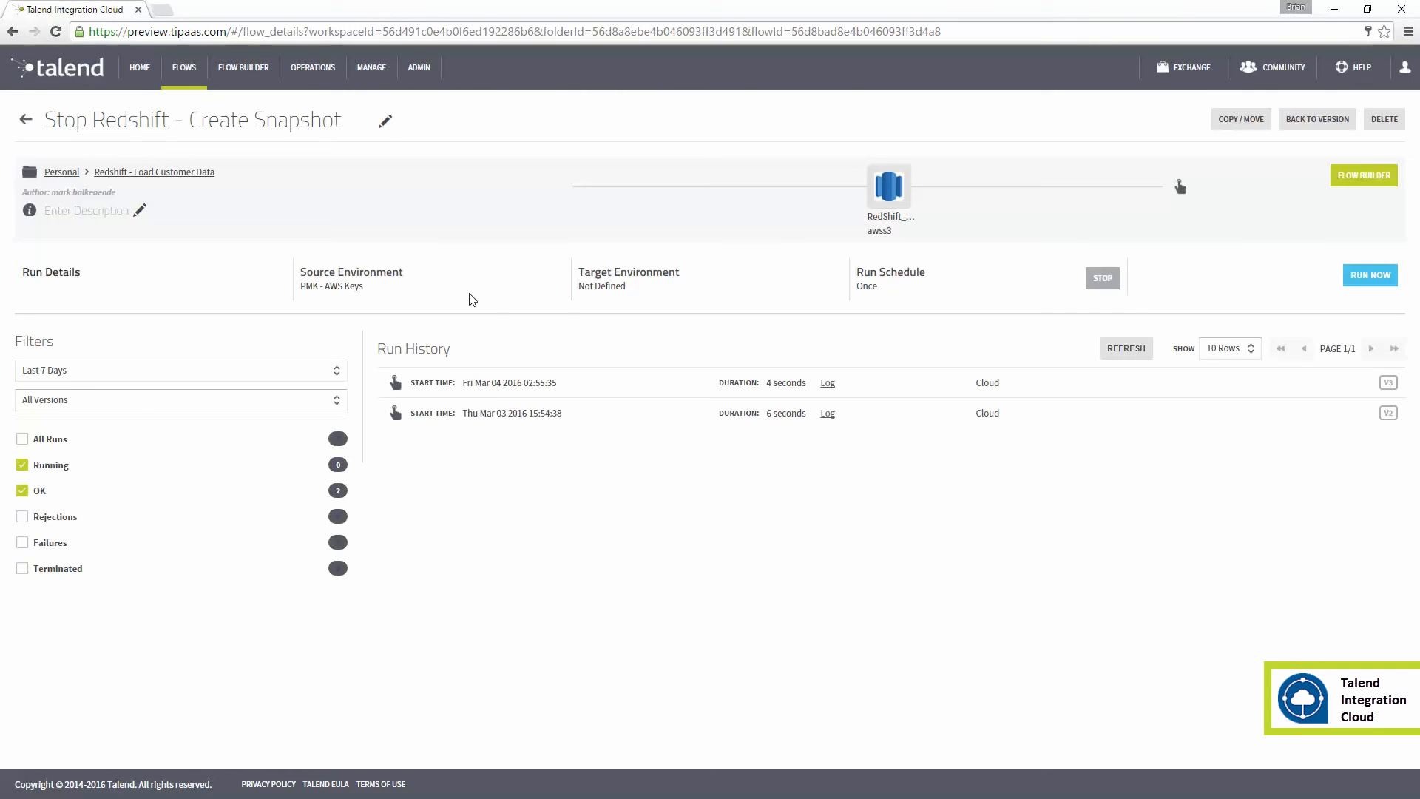
{"action": "left_click", "coordinate": [1362, 175]}
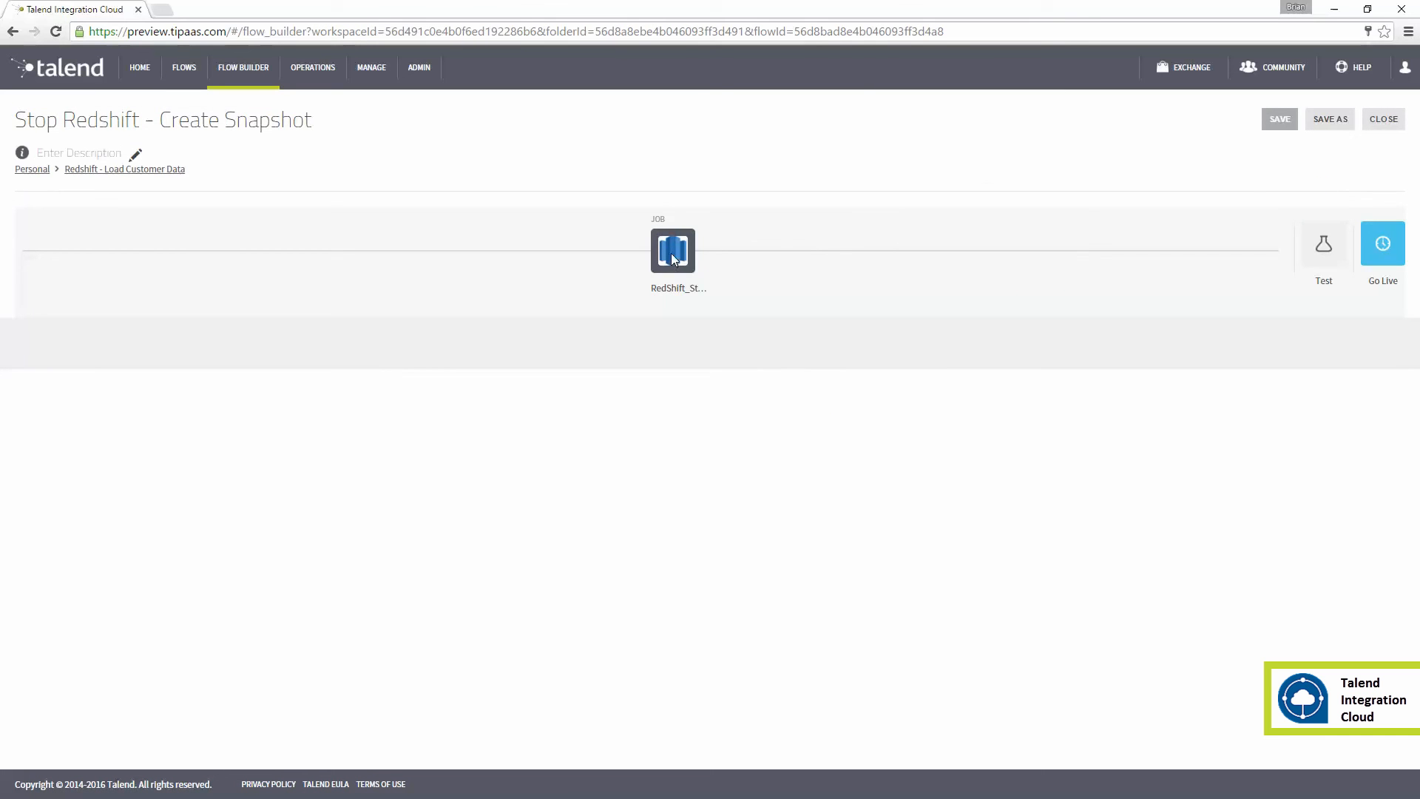
{"action": "left_click", "coordinate": [671, 251]}
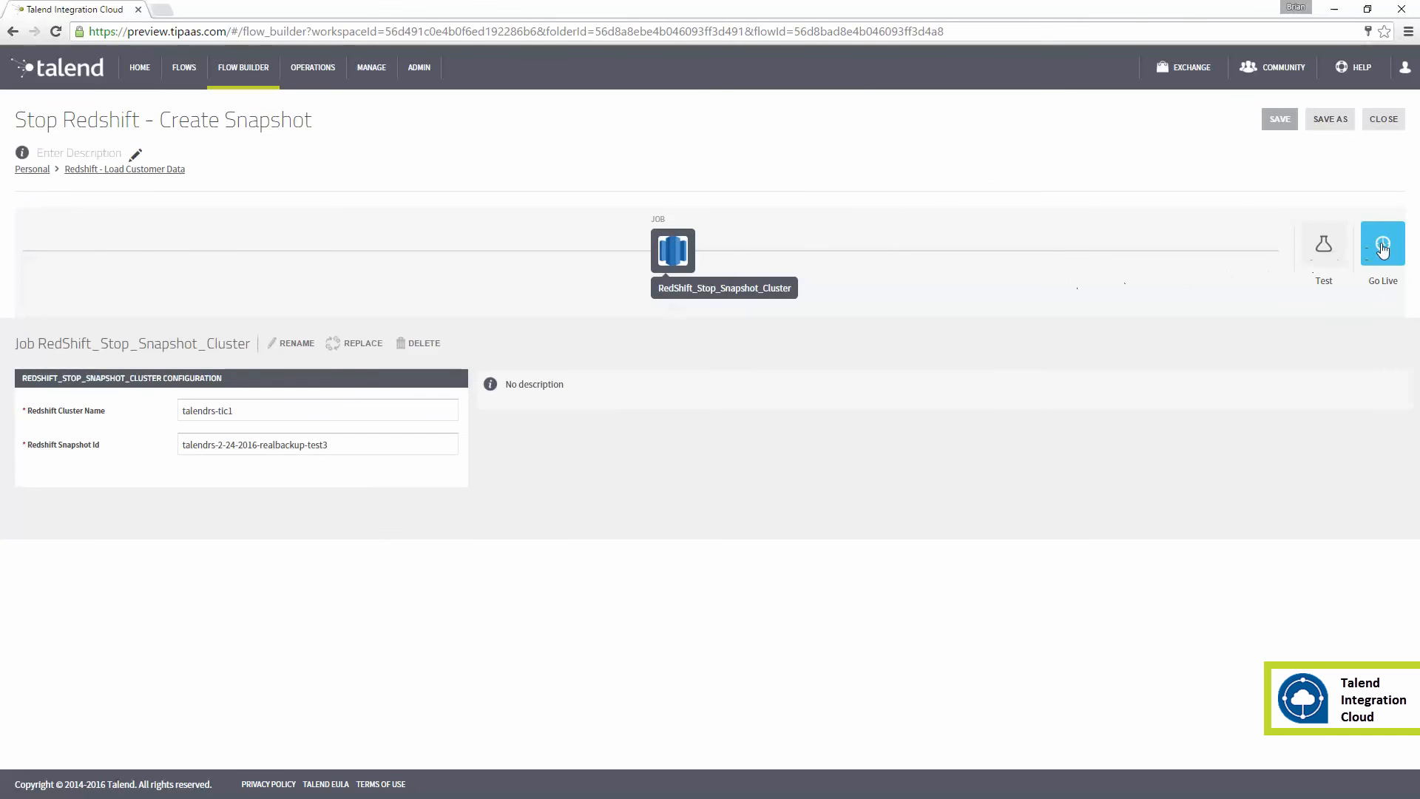
{"action": "left_click", "coordinate": [1382, 243]}
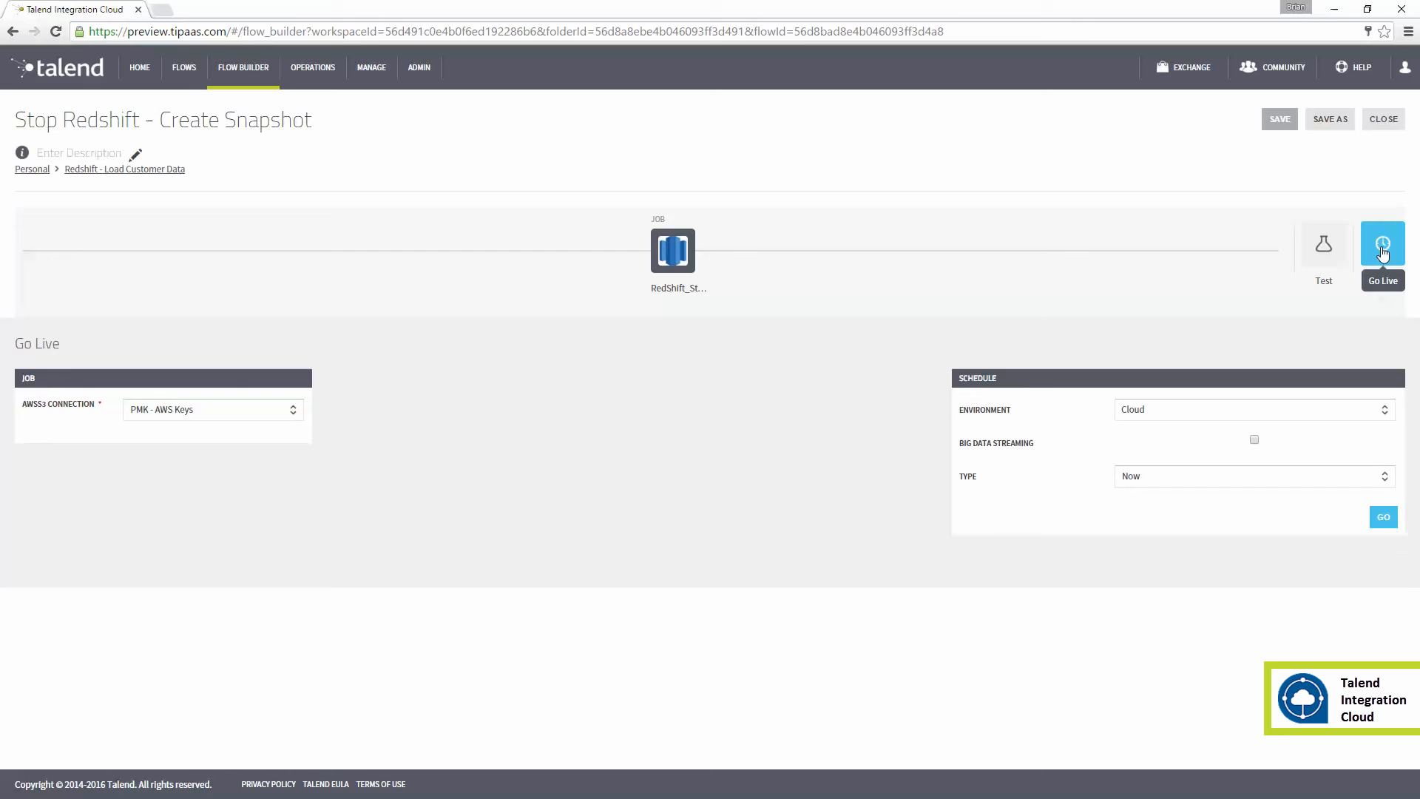
{"action": "left_click", "coordinate": [1382, 516]}
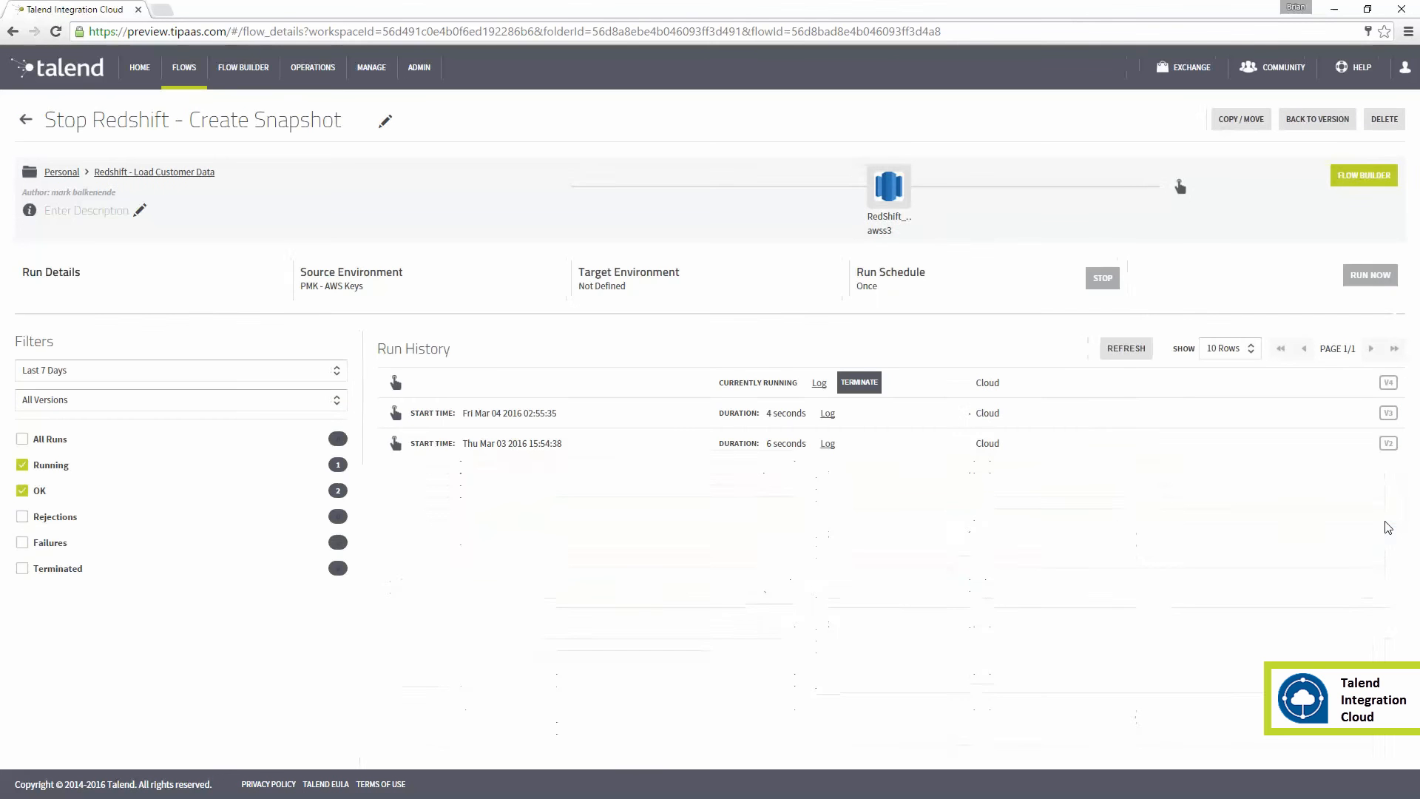